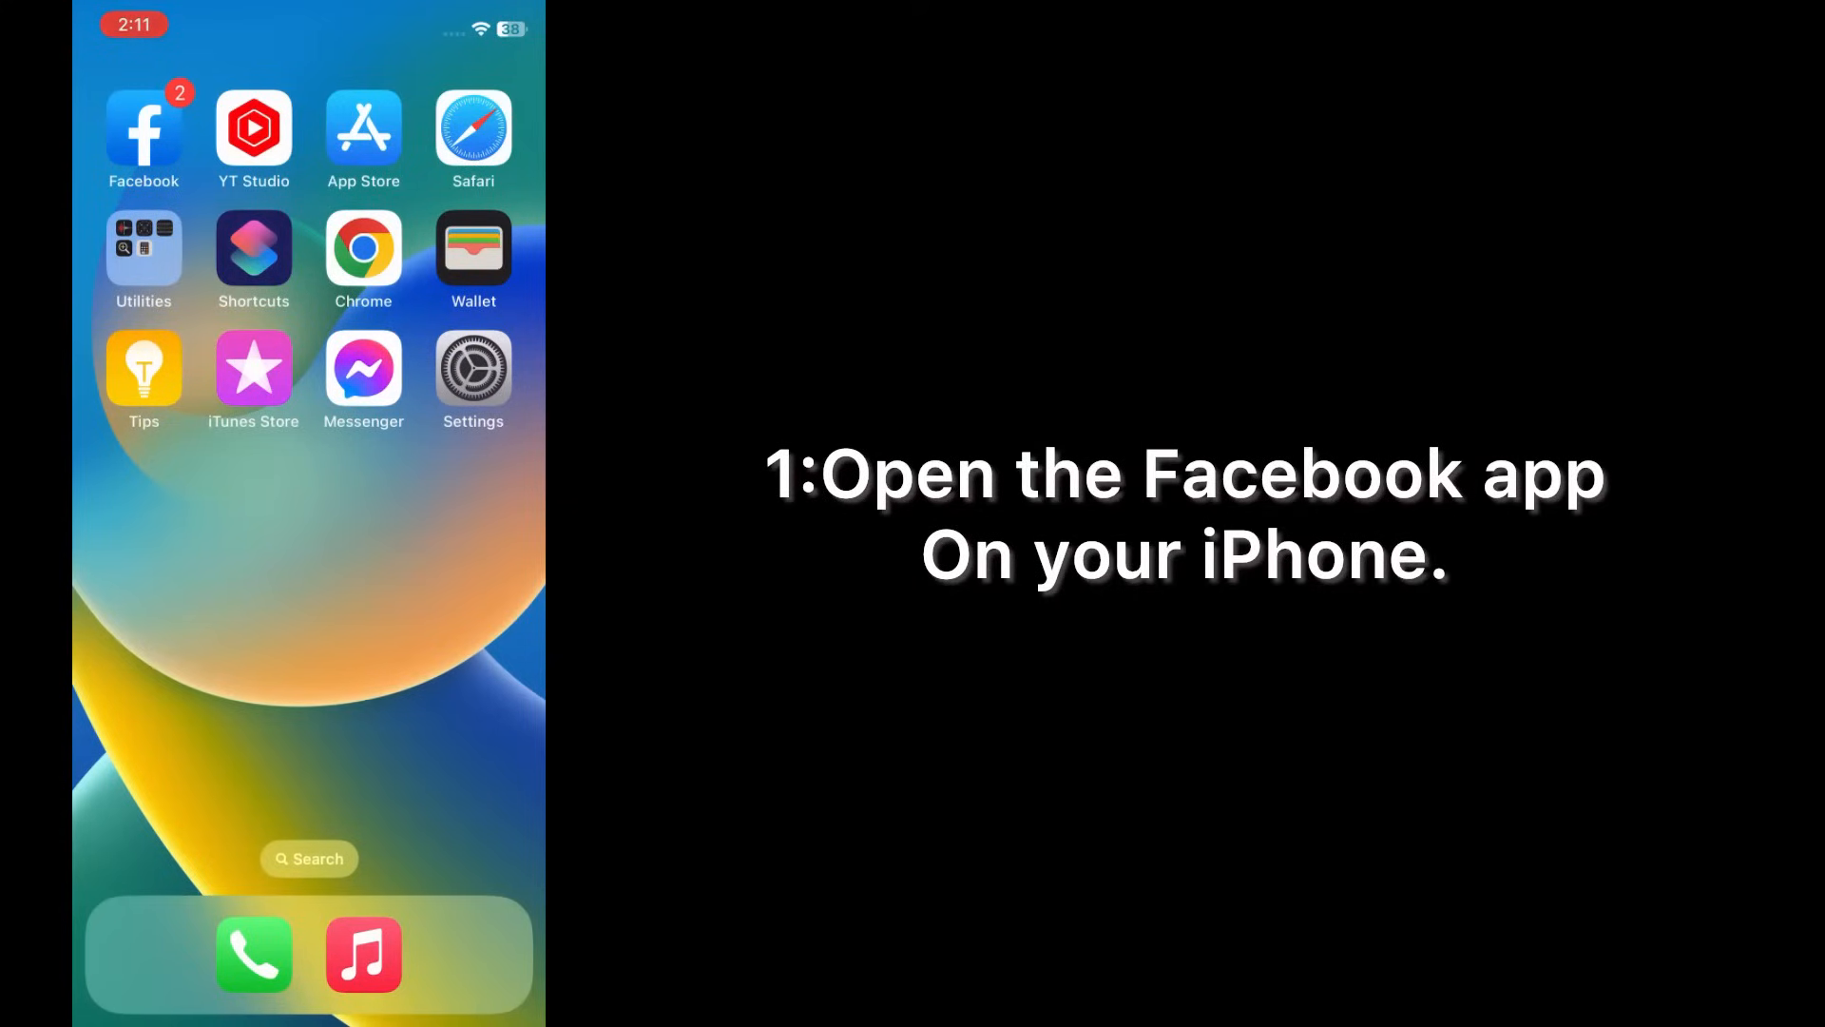
Launch Facebook, go to its Menu page and expand the Settings & Privacy section.
{"action": "left_click", "coordinate": [143, 128]}
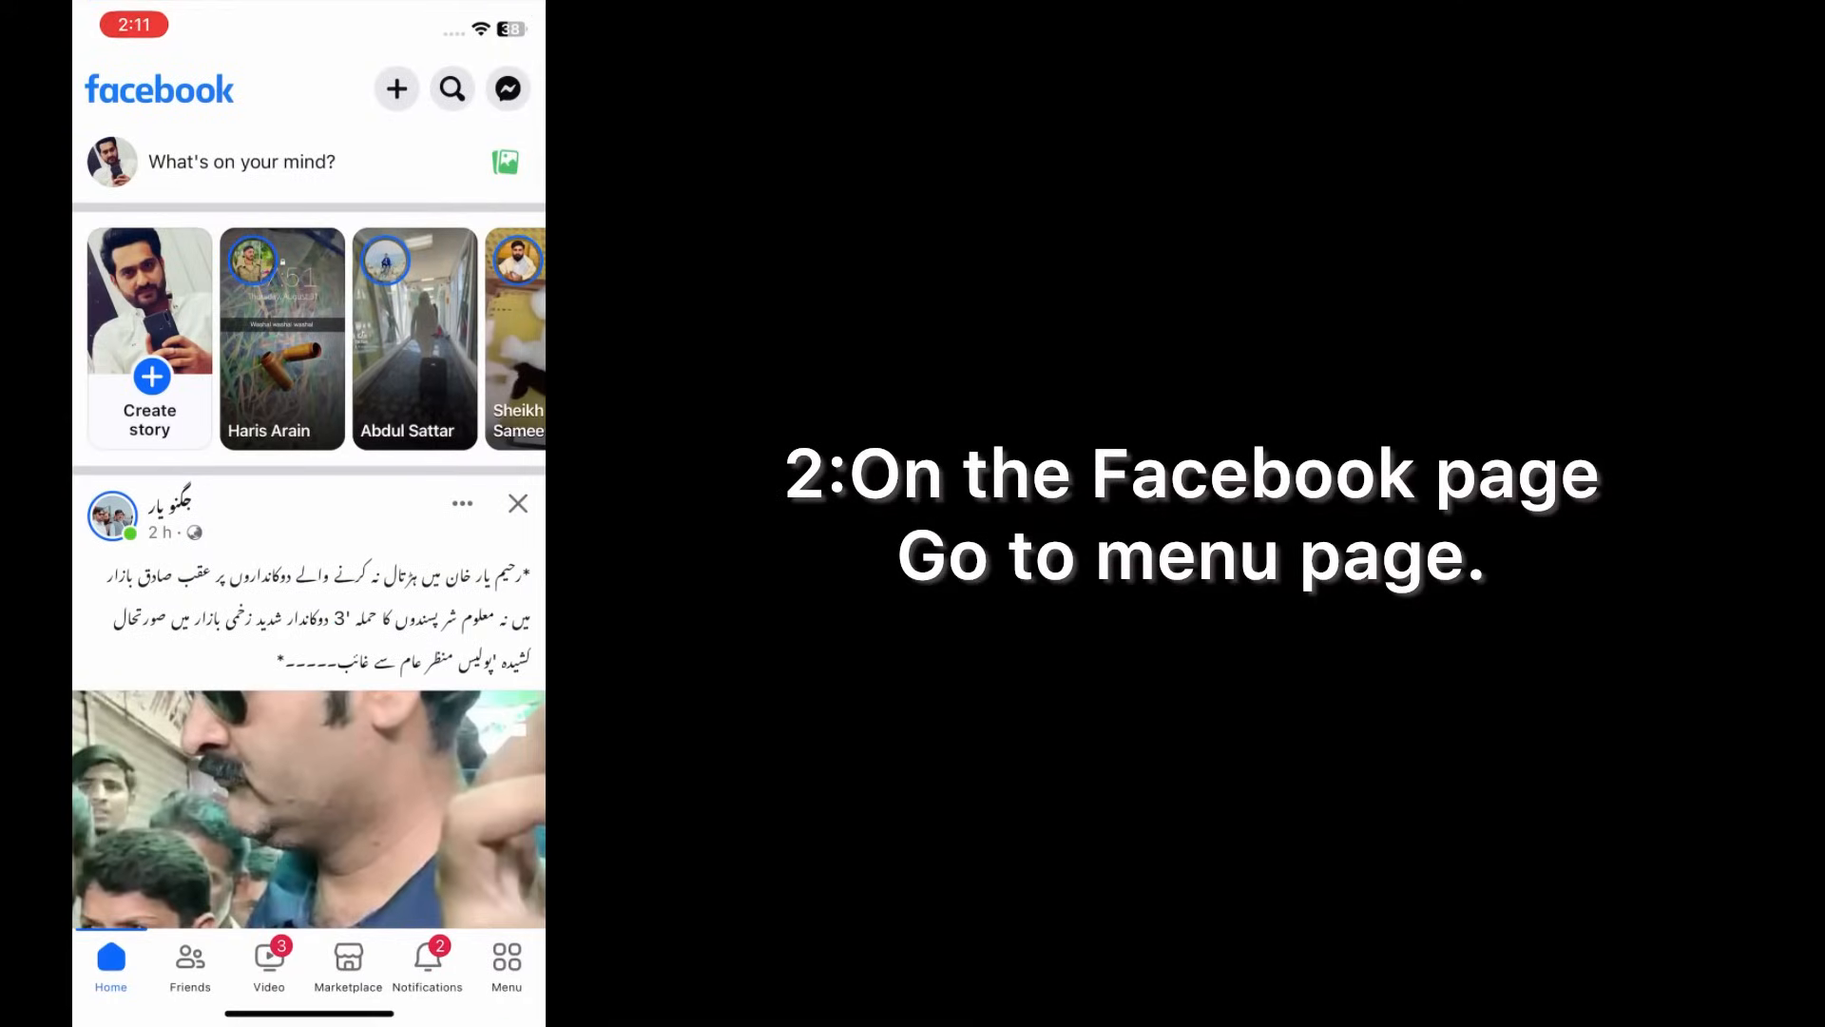
{"action": "left_click", "coordinate": [505, 964]}
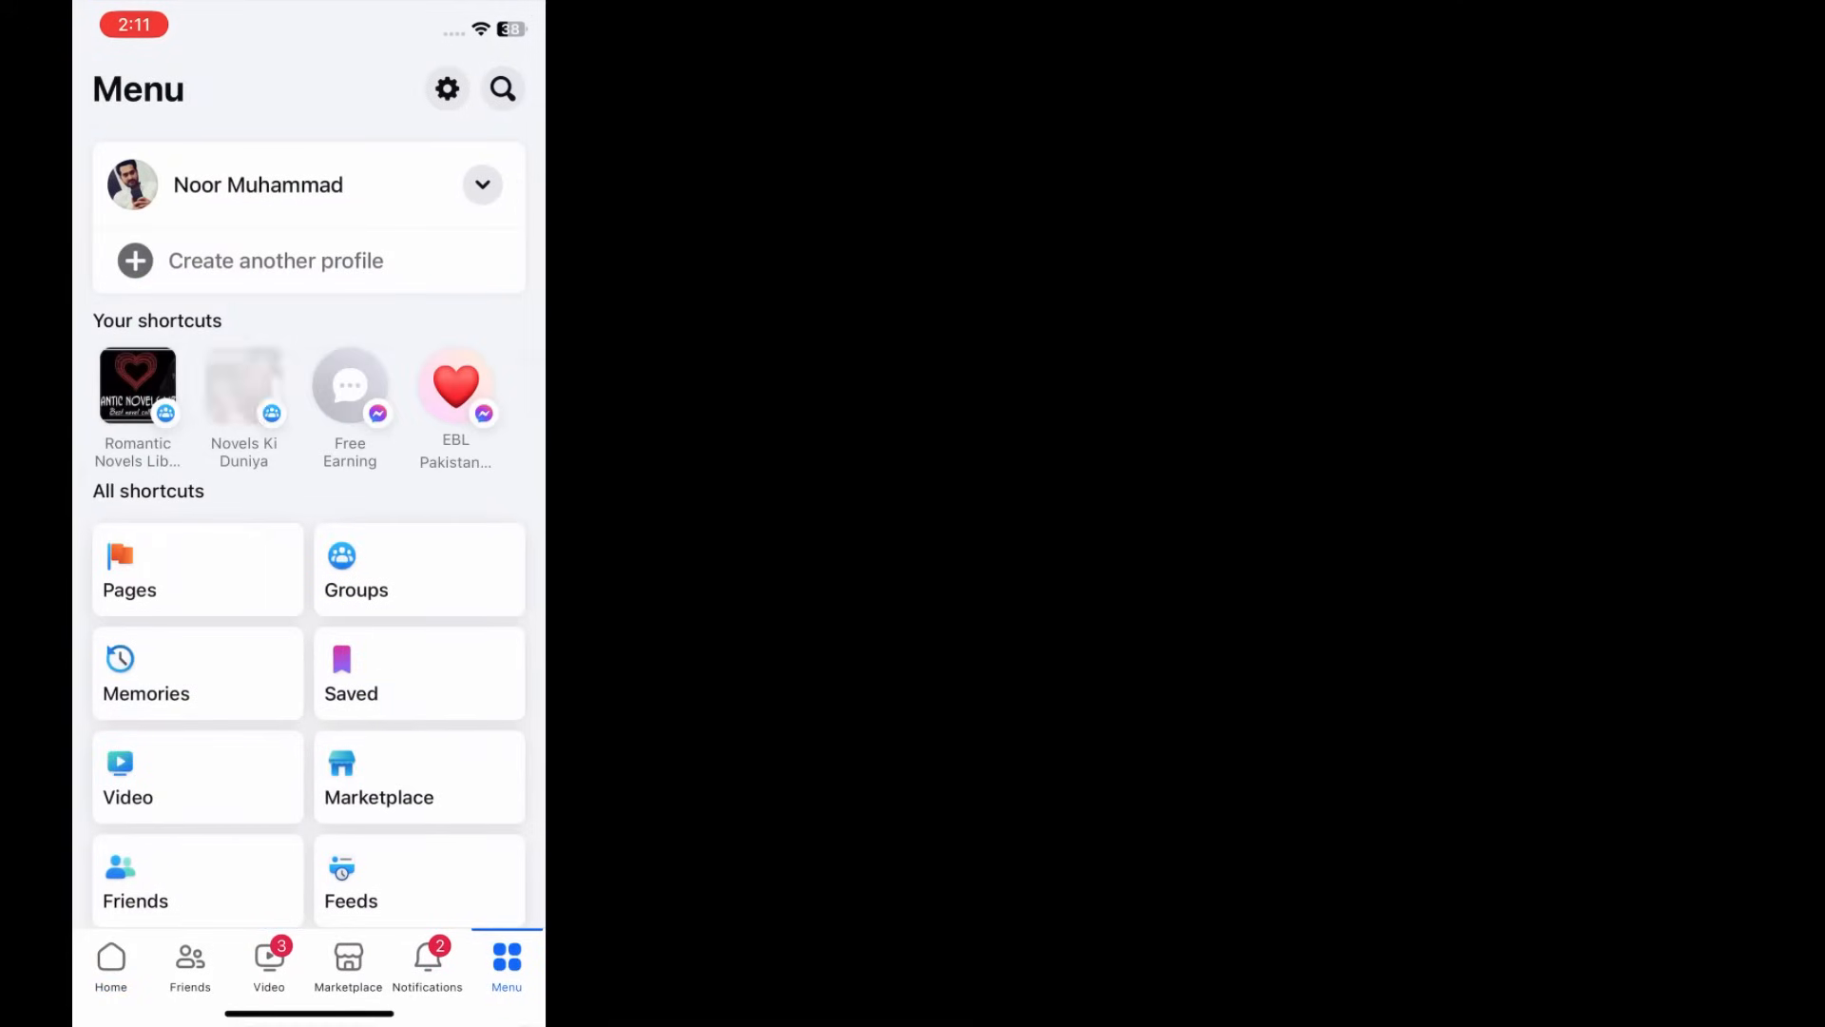
{"action": "scroll", "scroll_direction": "down", "scroll_amount": 3}
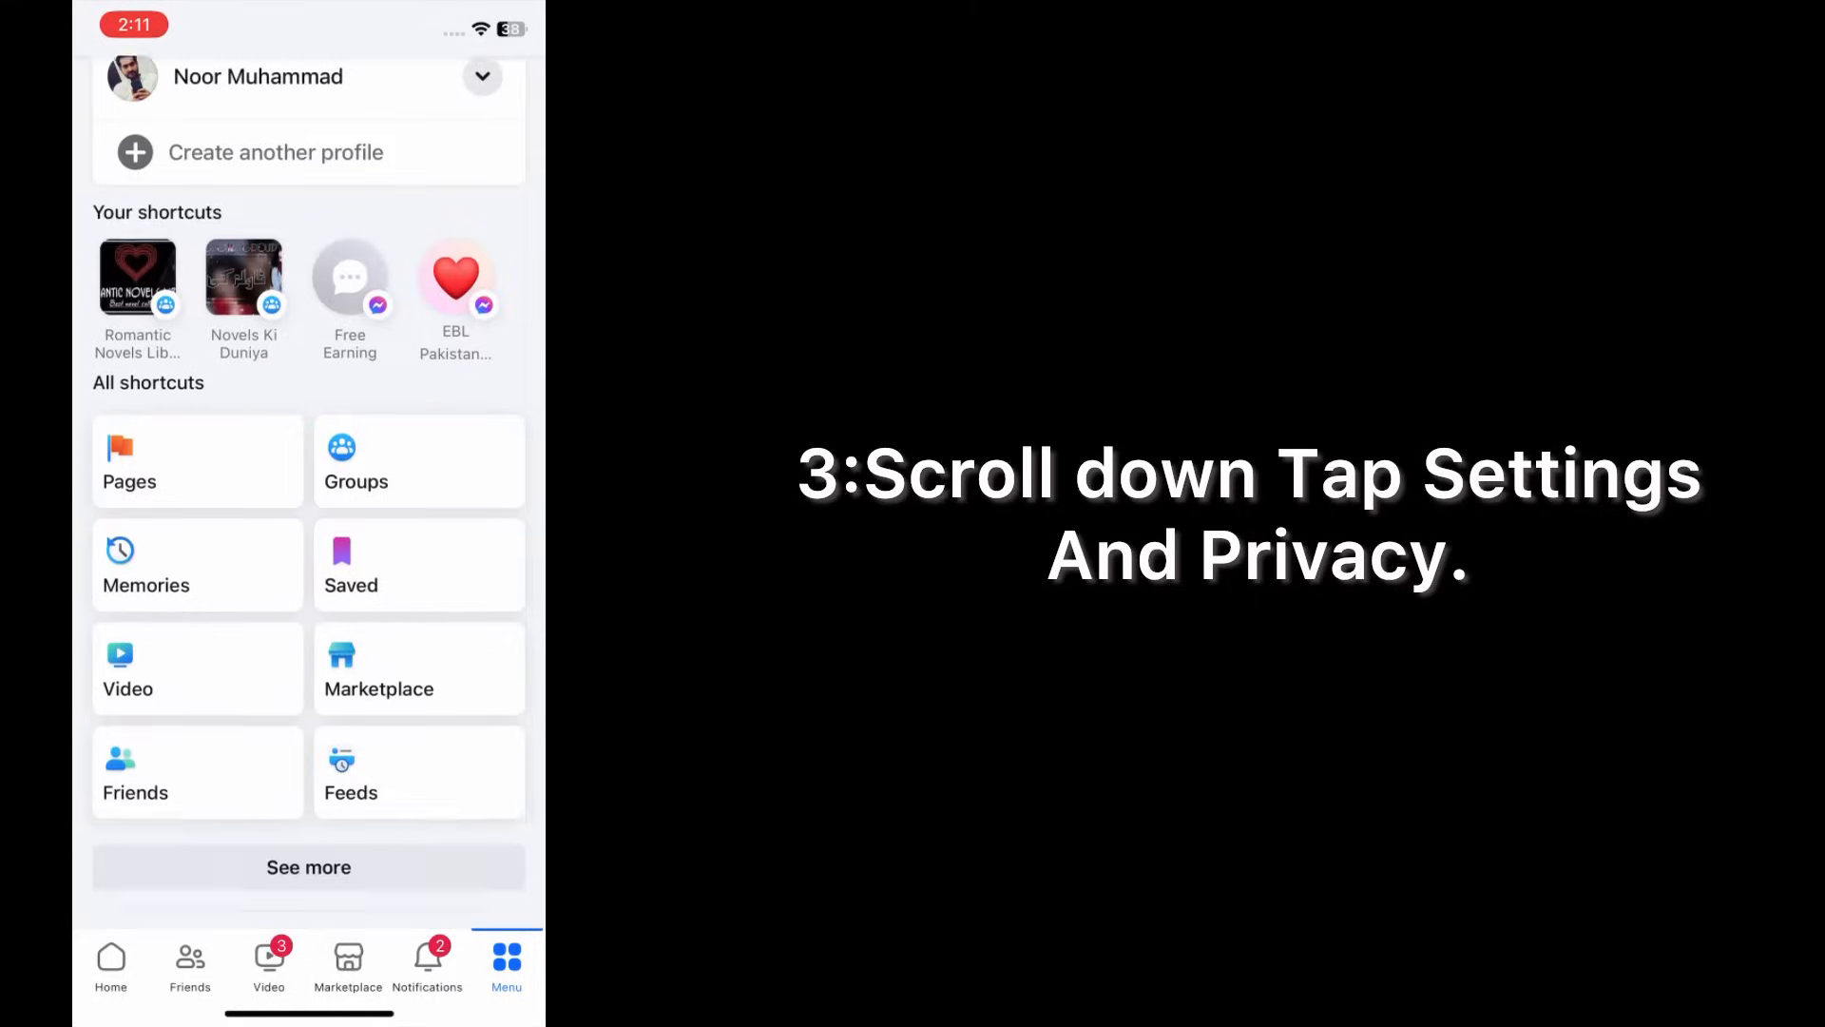
{"action": "scroll", "scroll_direction": "down", "scroll_amount": 3}
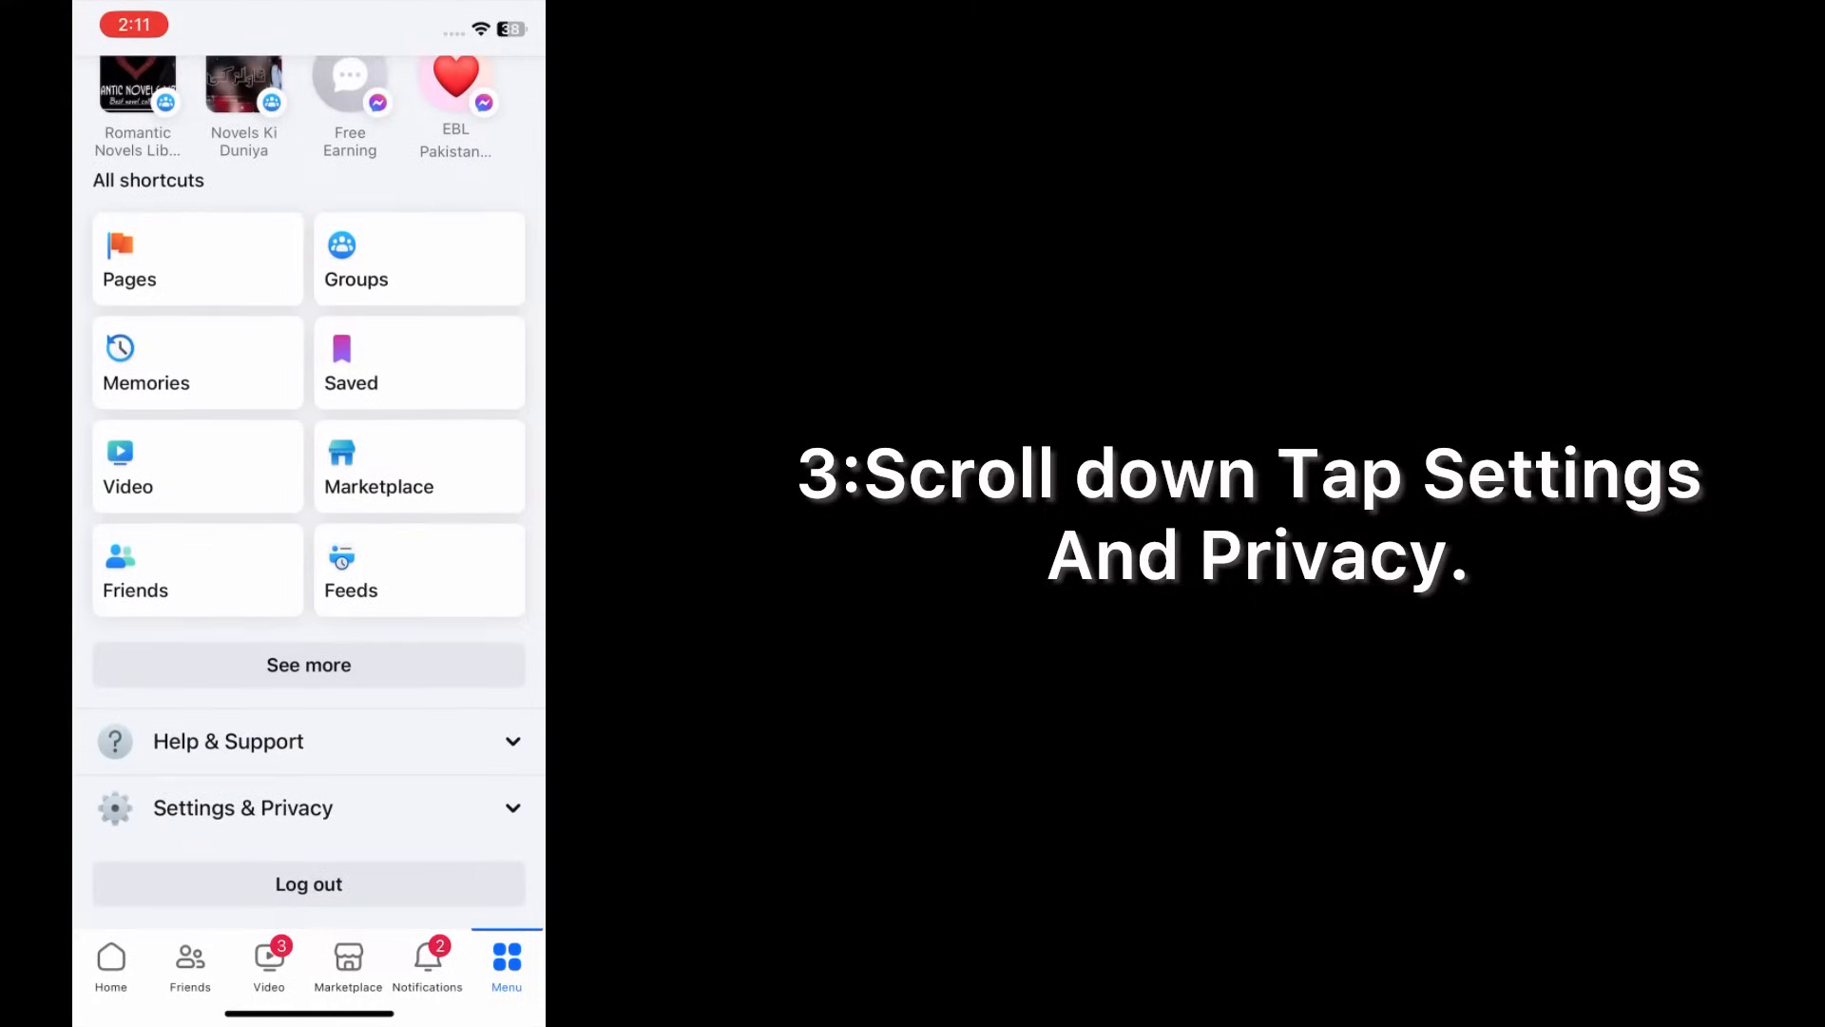
{"action": "left_click", "coordinate": [242, 807]}
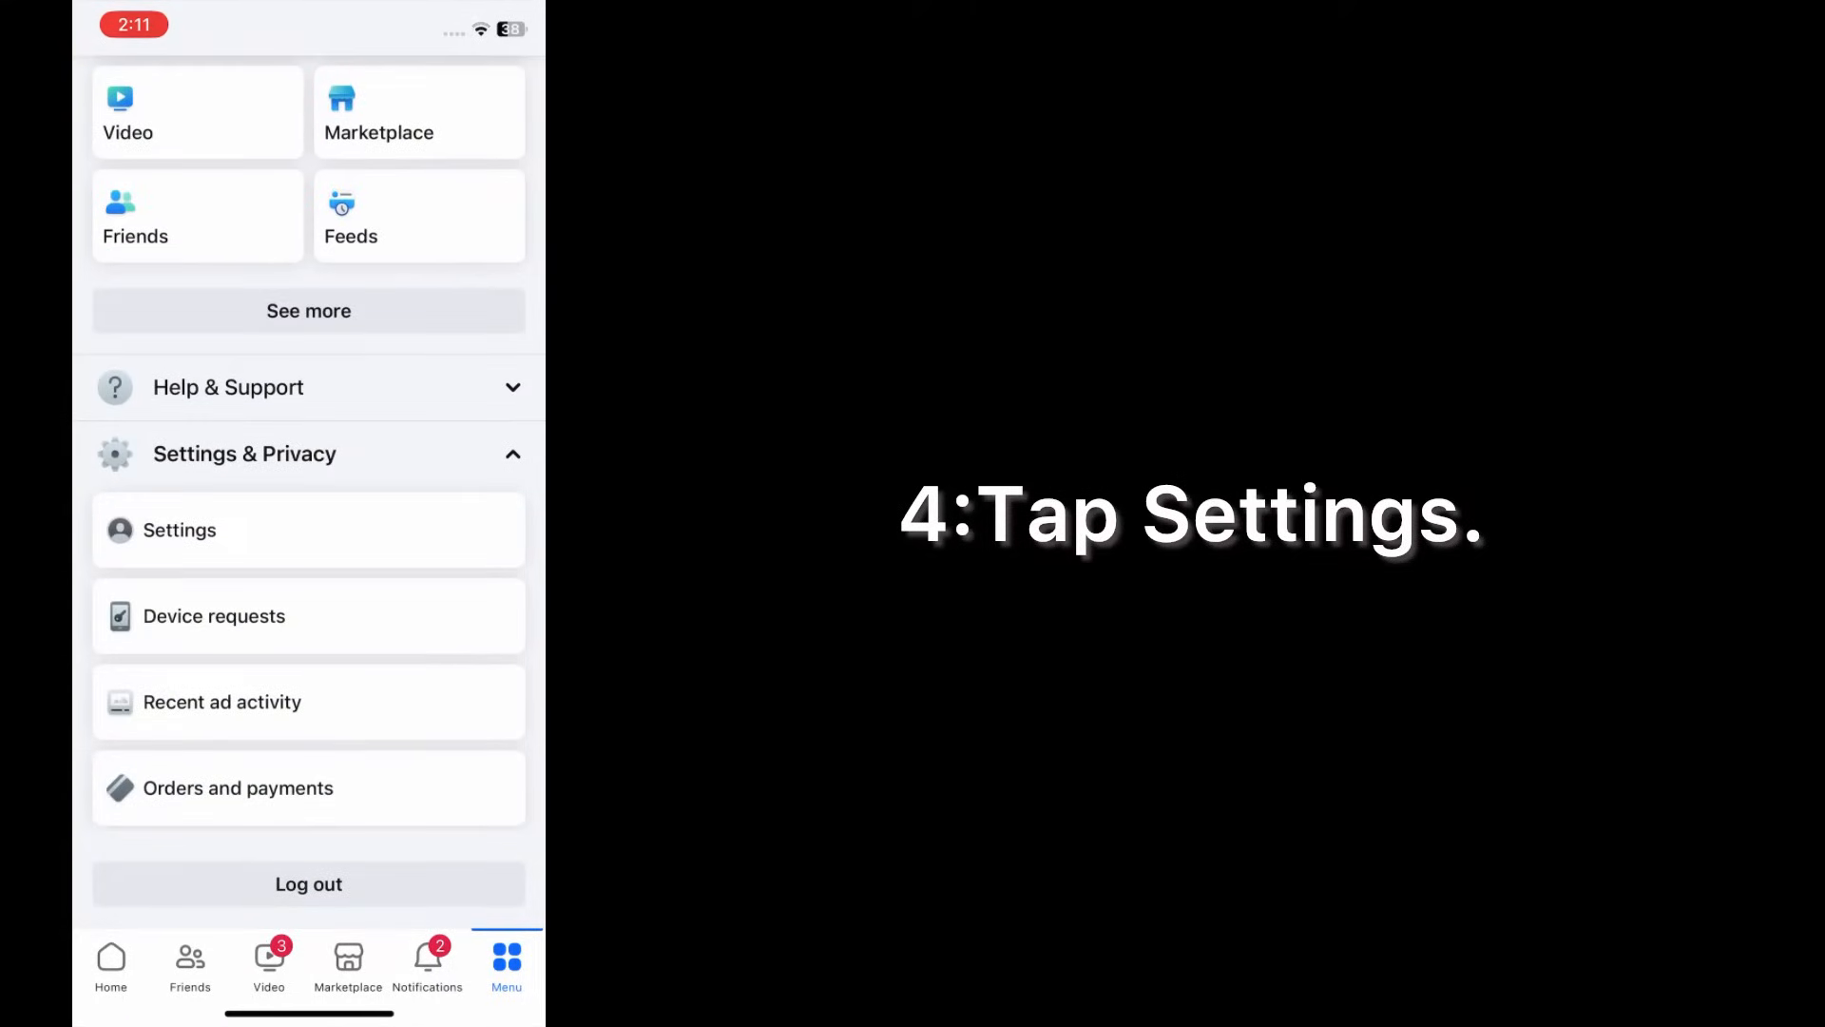
Enter Settings and reach Apps and websites under Your information, showing the TikTok Lite connection.
{"action": "left_click", "coordinate": [179, 530]}
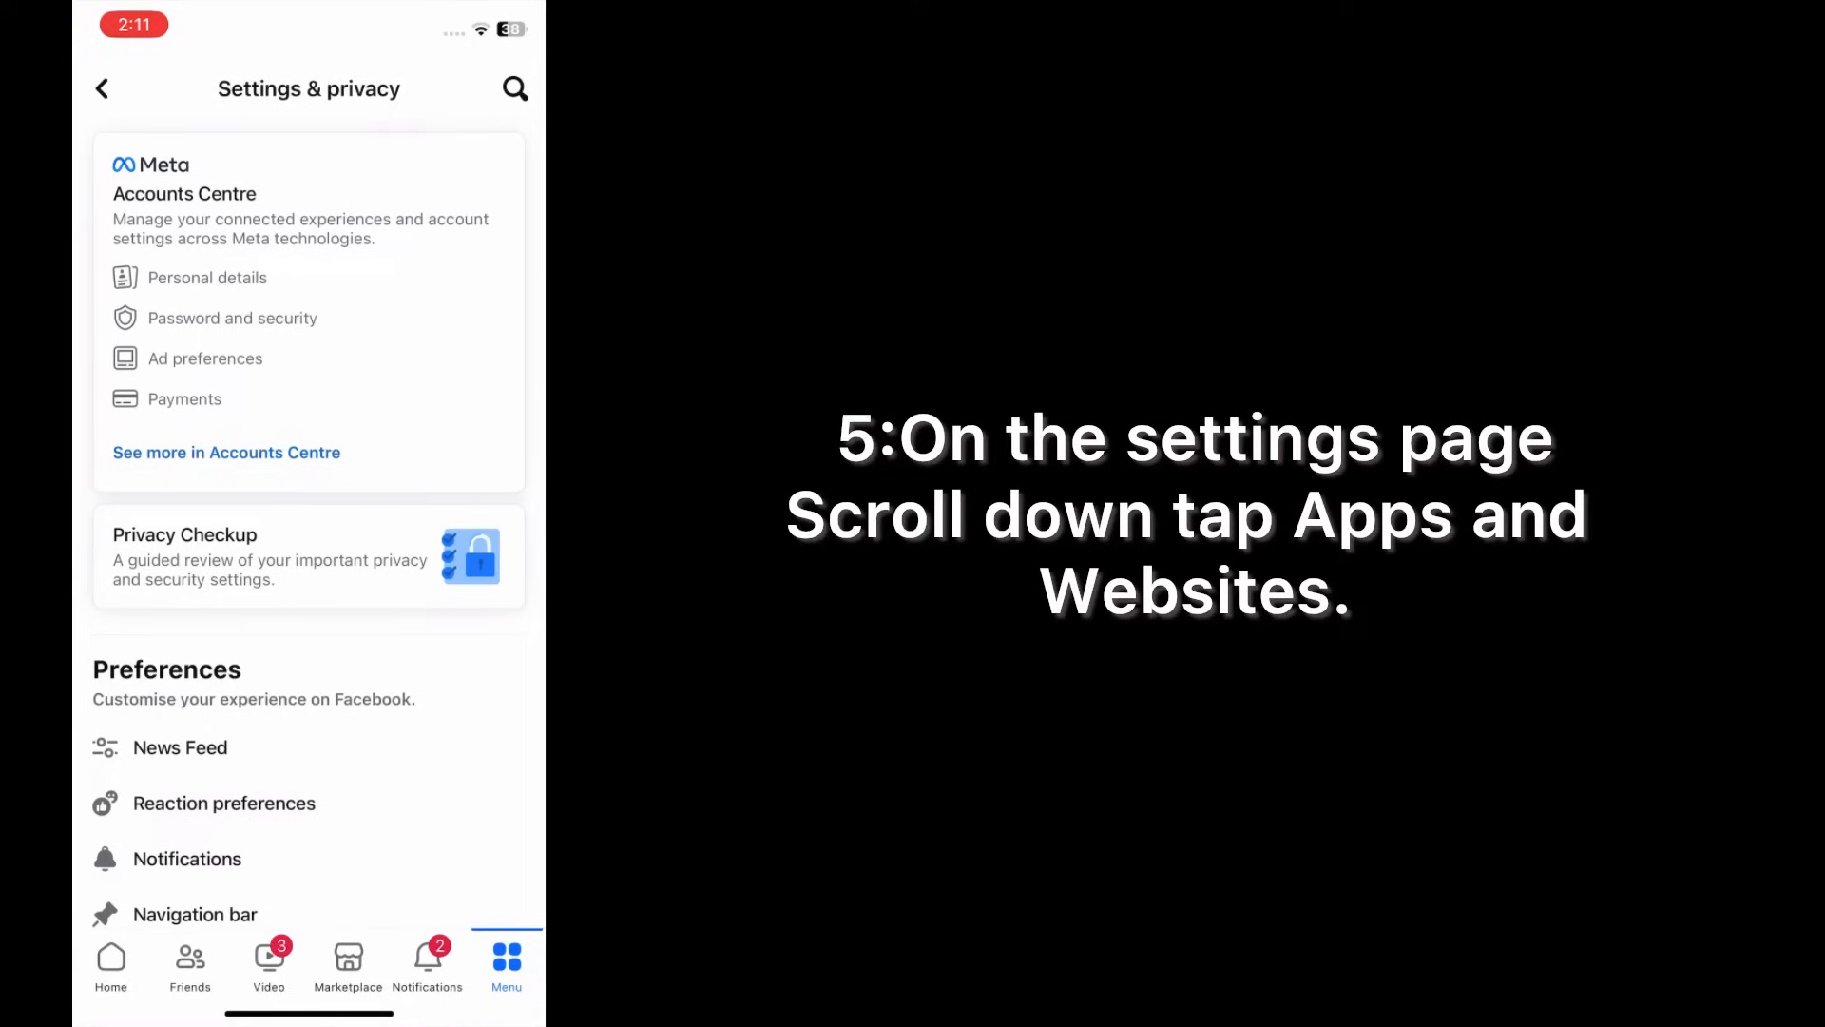
{"action": "scroll", "scroll_direction": "down", "scroll_amount": 3}
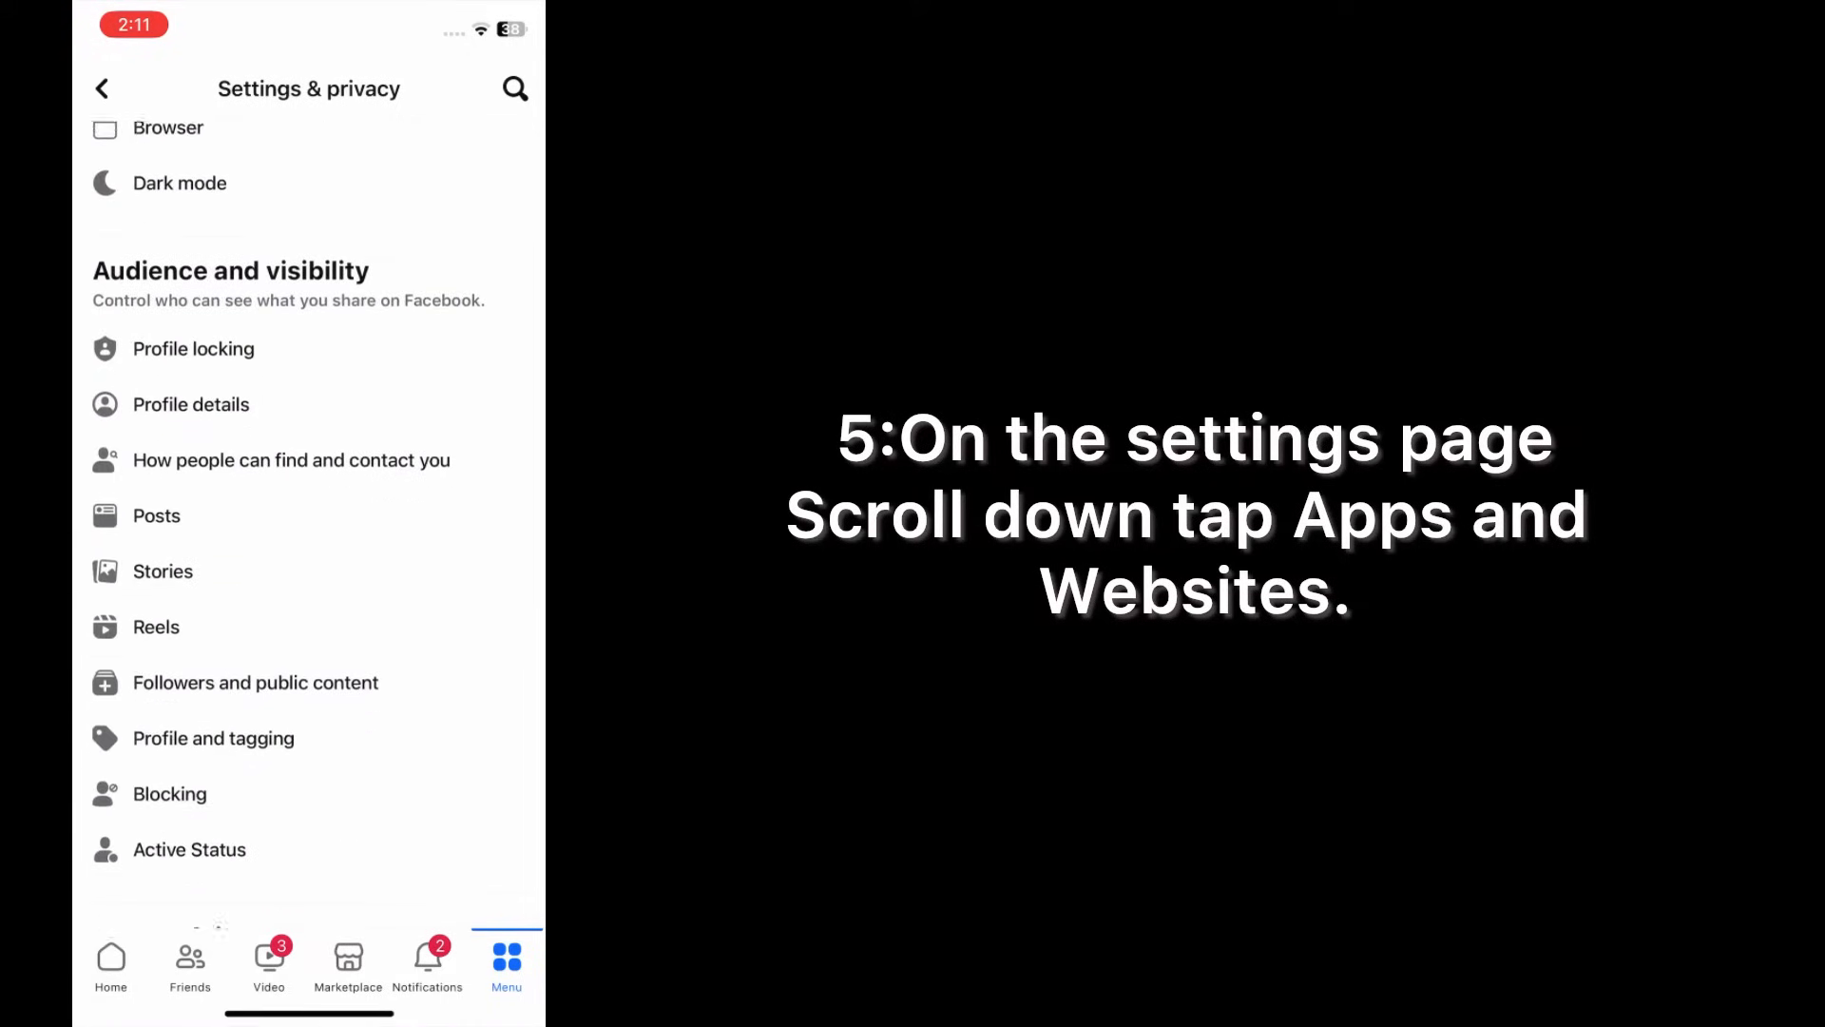
{"action": "scroll", "scroll_direction": "down", "scroll_amount": 3}
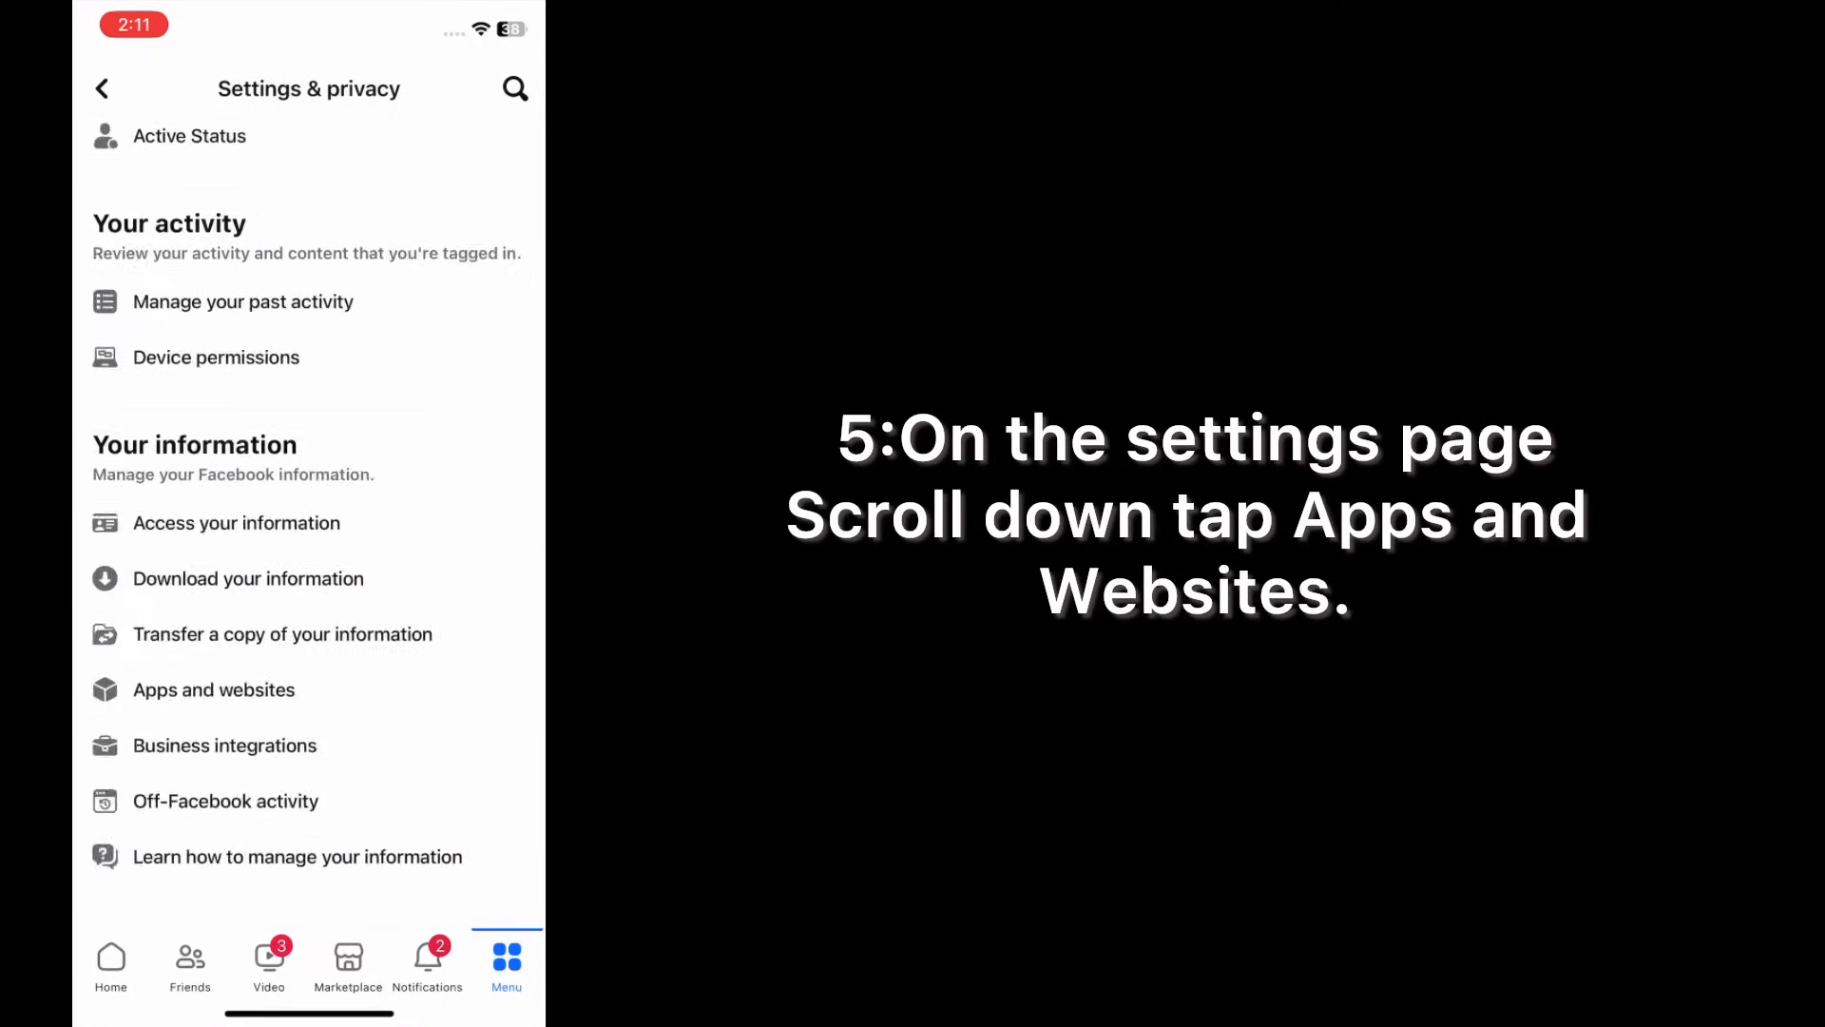
{"action": "scroll", "scroll_direction": "down", "scroll_amount": 3}
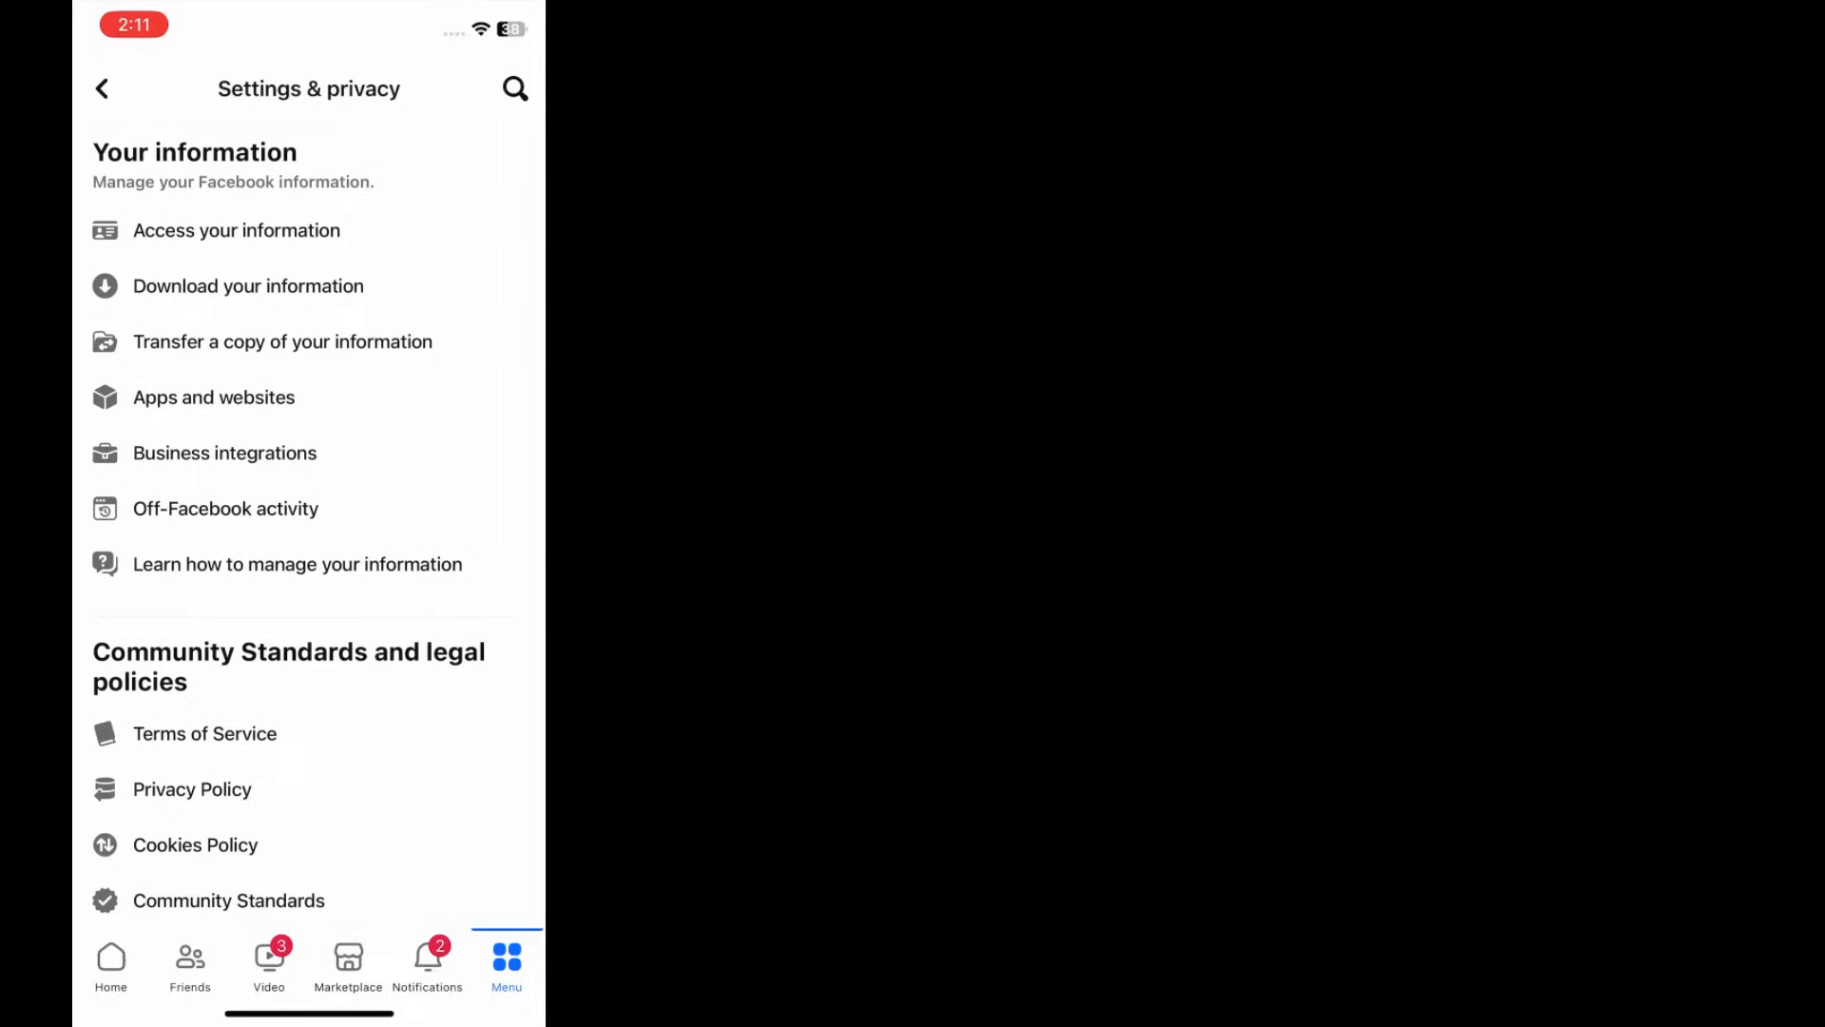
{"action": "left_click", "coordinate": [214, 397]}
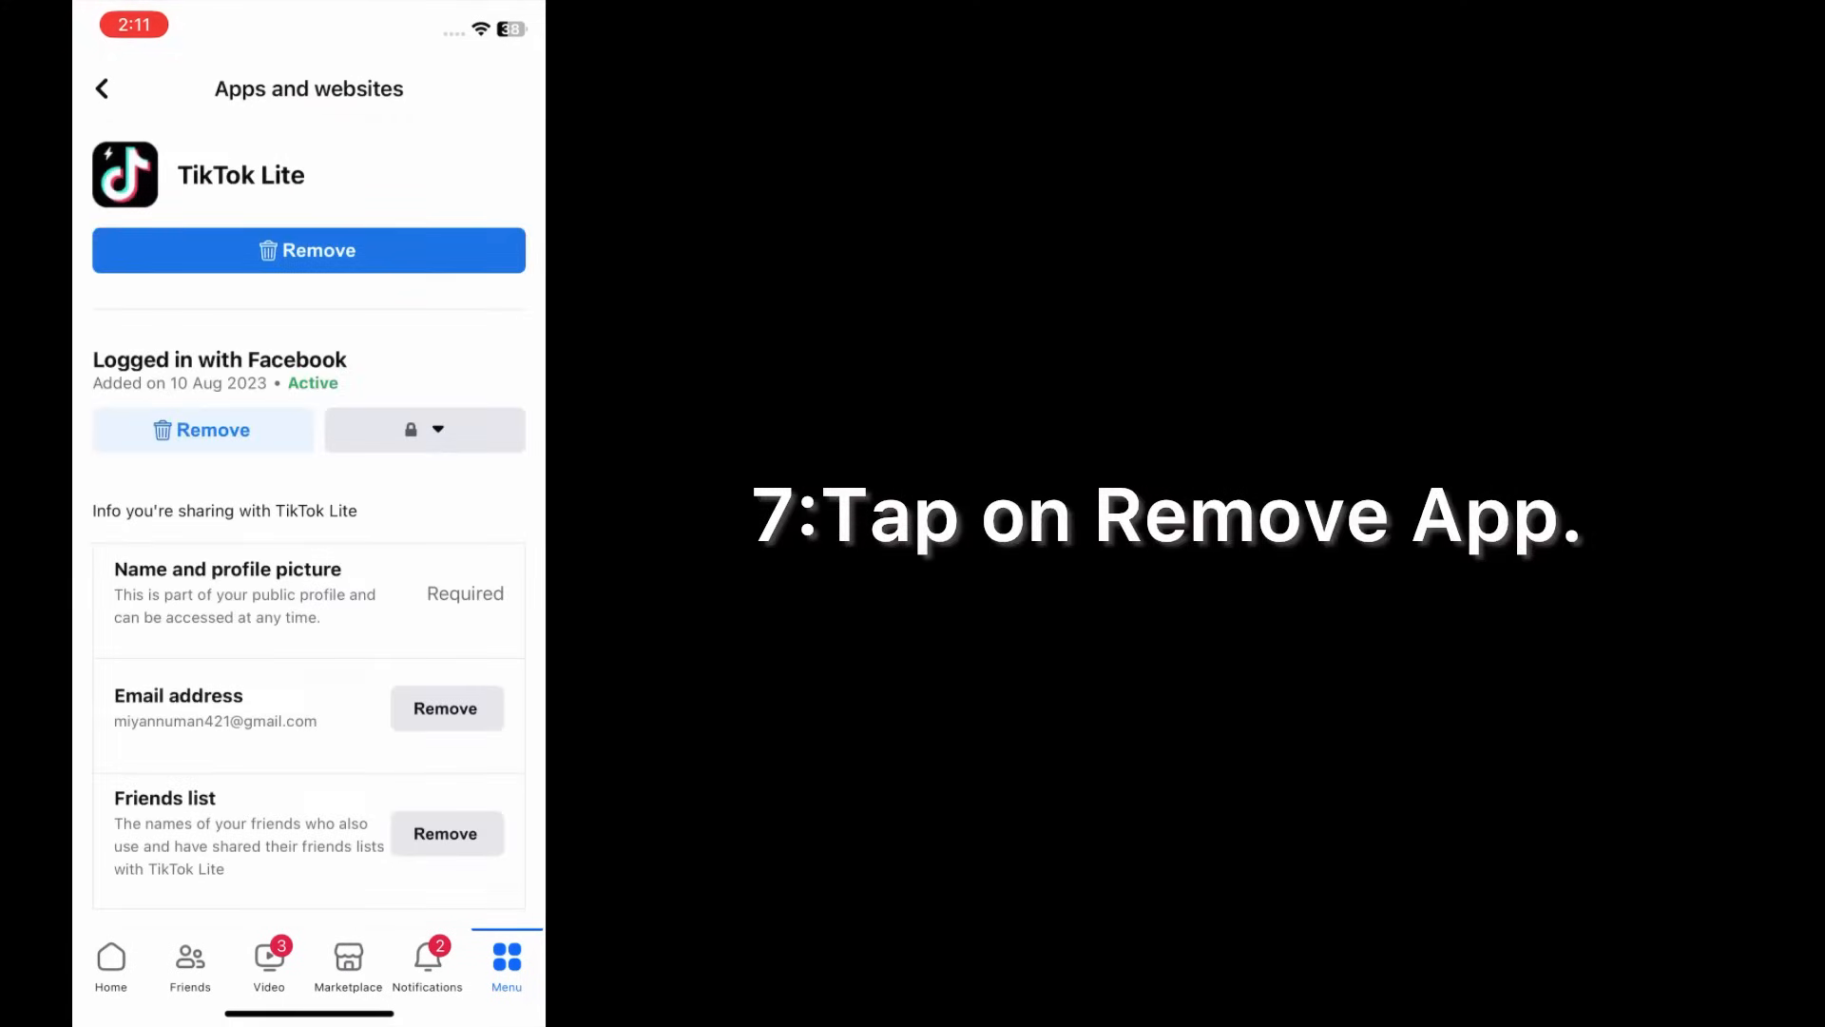
Remove TikTok Lite's login connection and confirm the removal.
{"action": "left_click", "coordinate": [307, 249]}
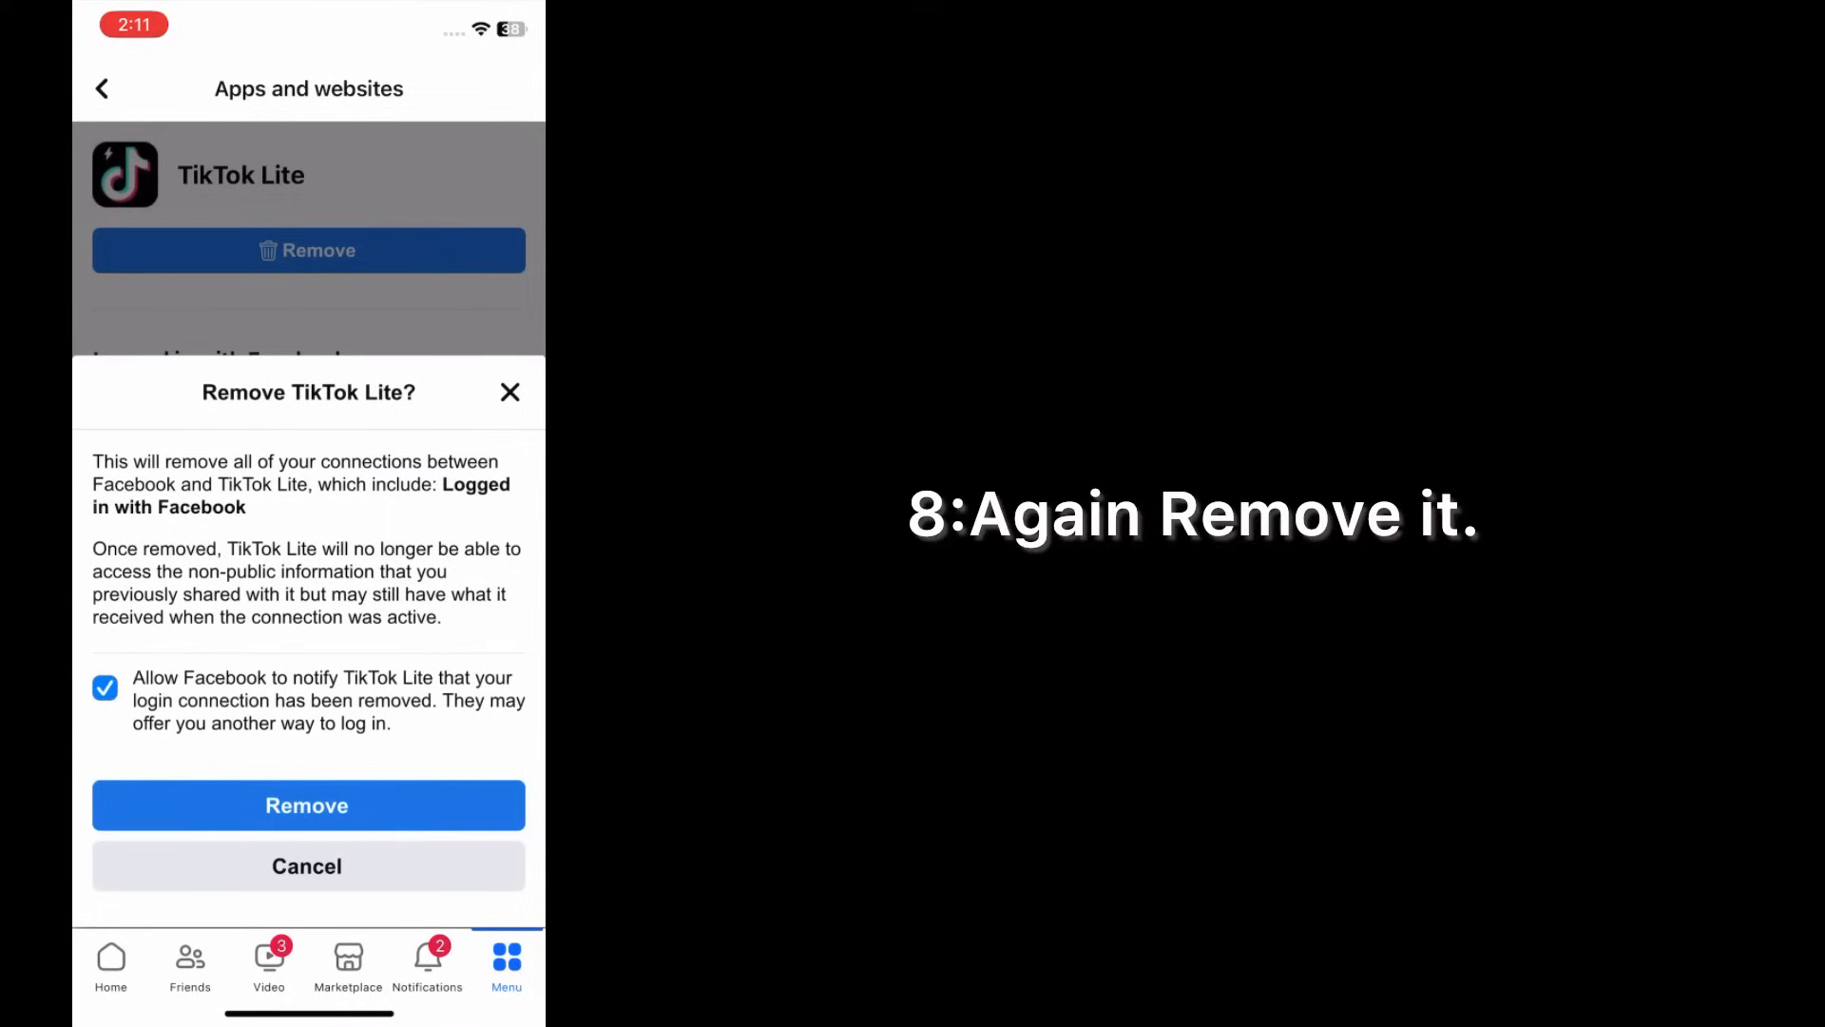
{"action": "left_click", "coordinate": [307, 805]}
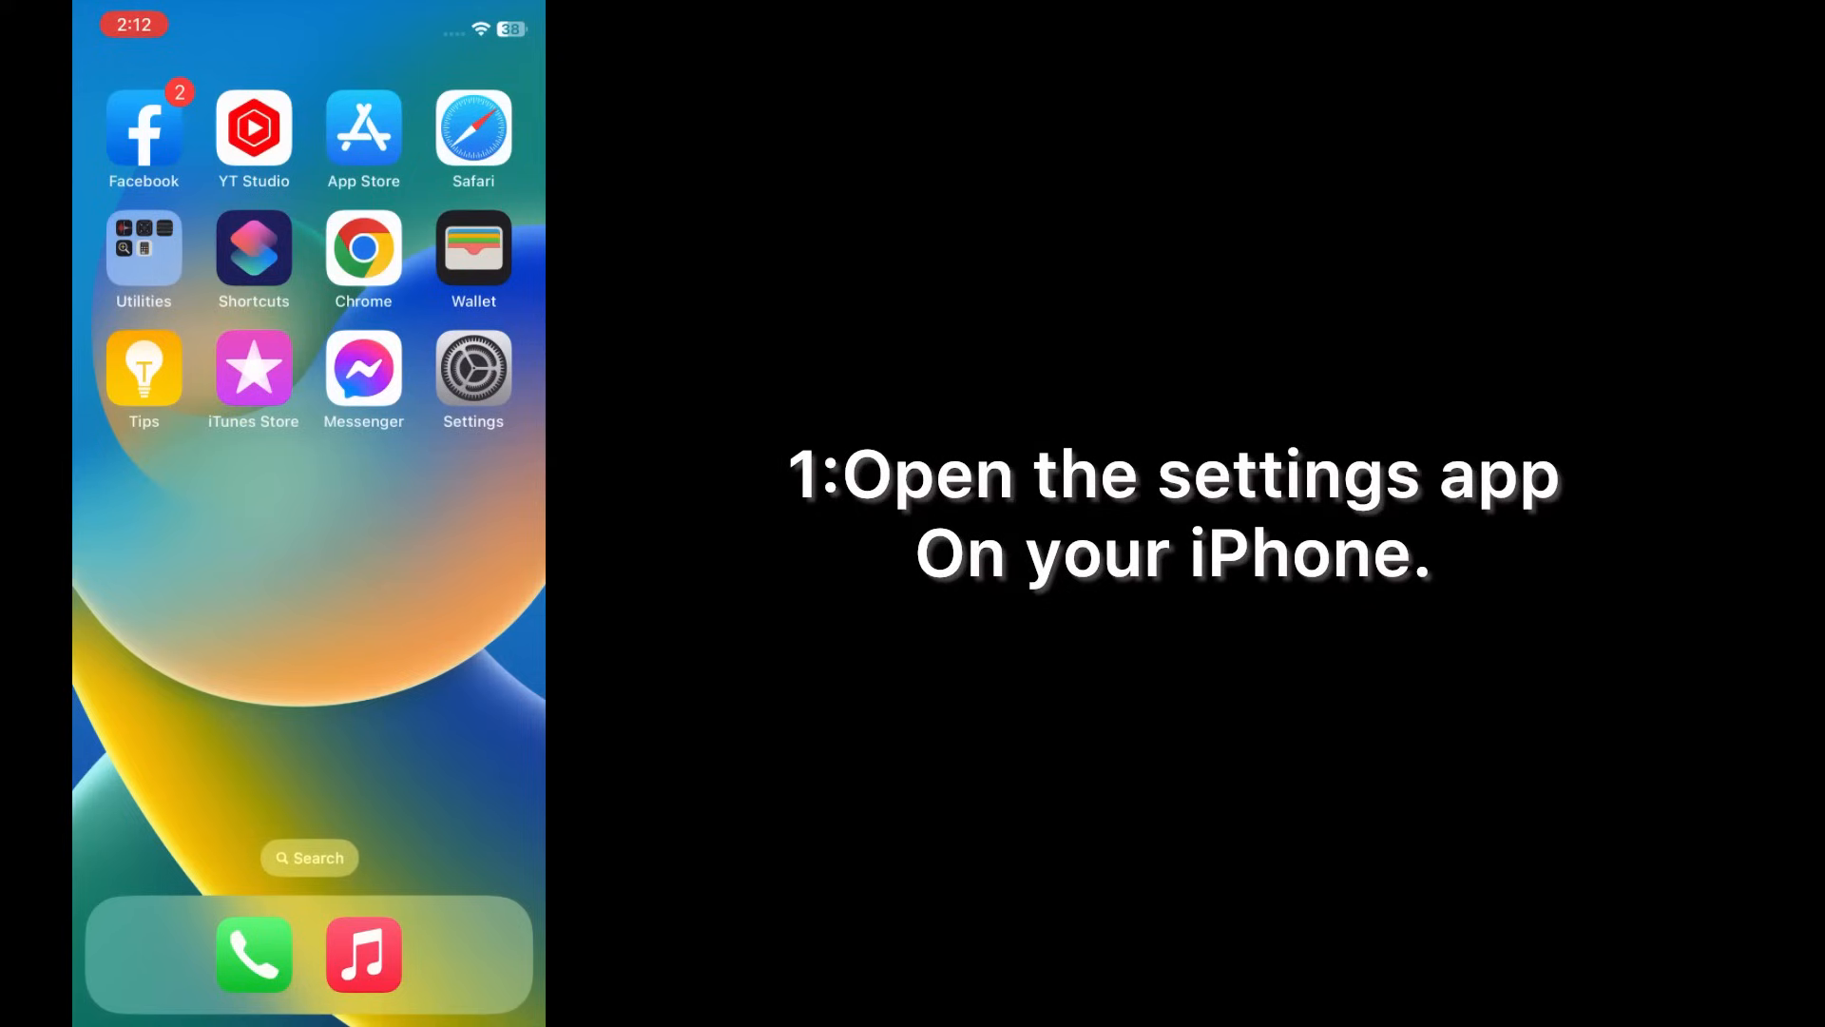
From iOS Settings, go through General to the iPhone Storage overview.
{"action": "left_click", "coordinate": [472, 376]}
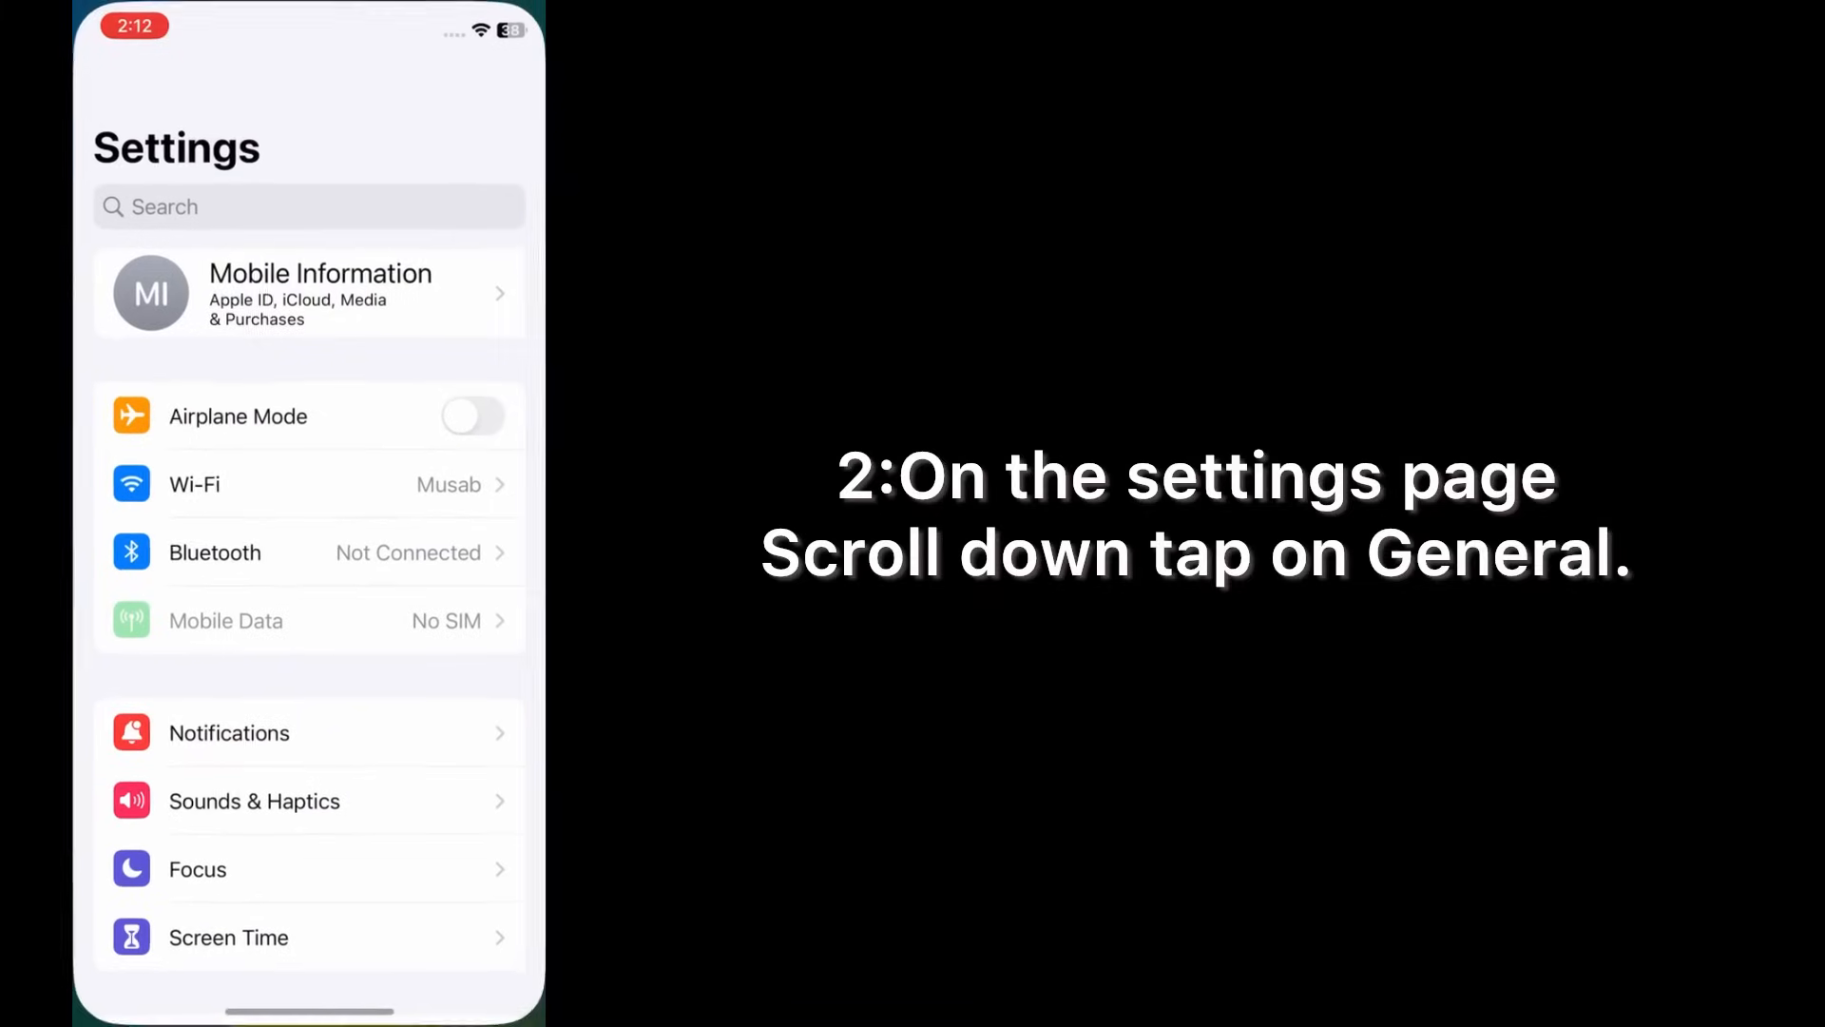
{"action": "scroll", "scroll_direction": "down", "scroll_amount": 3}
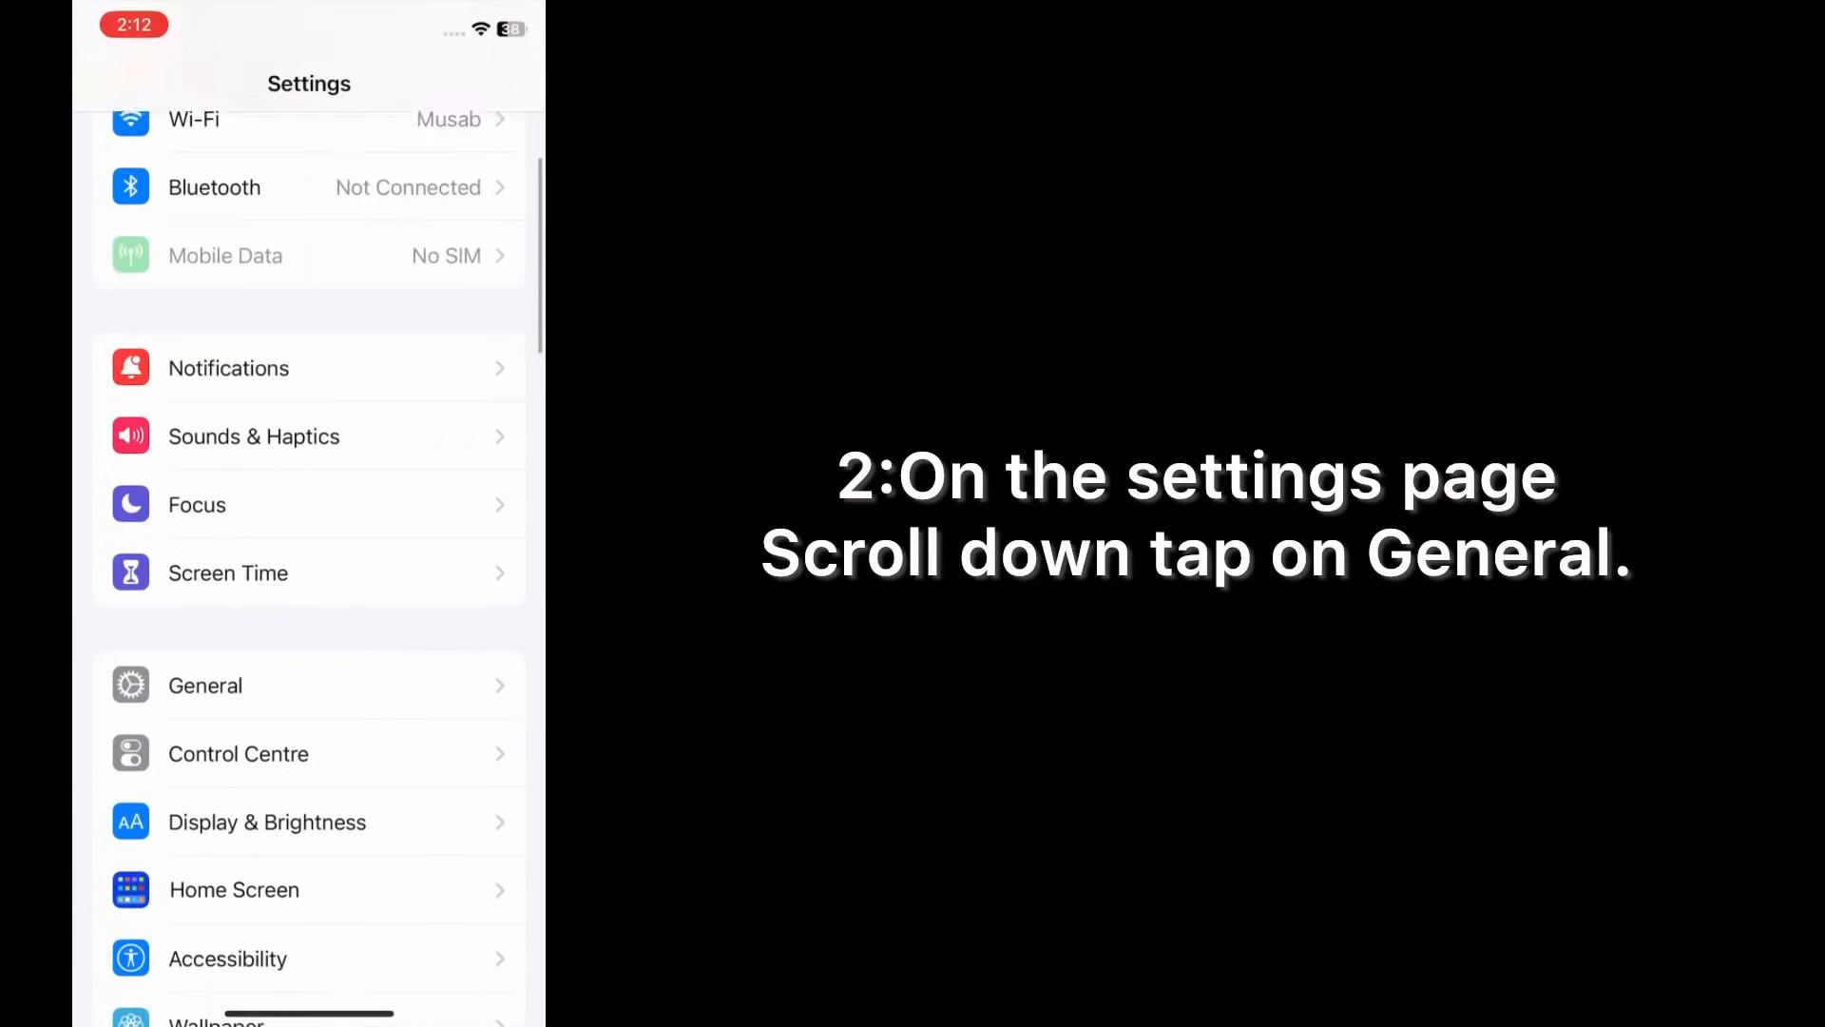
{"action": "scroll", "scroll_direction": "down", "scroll_amount": 3}
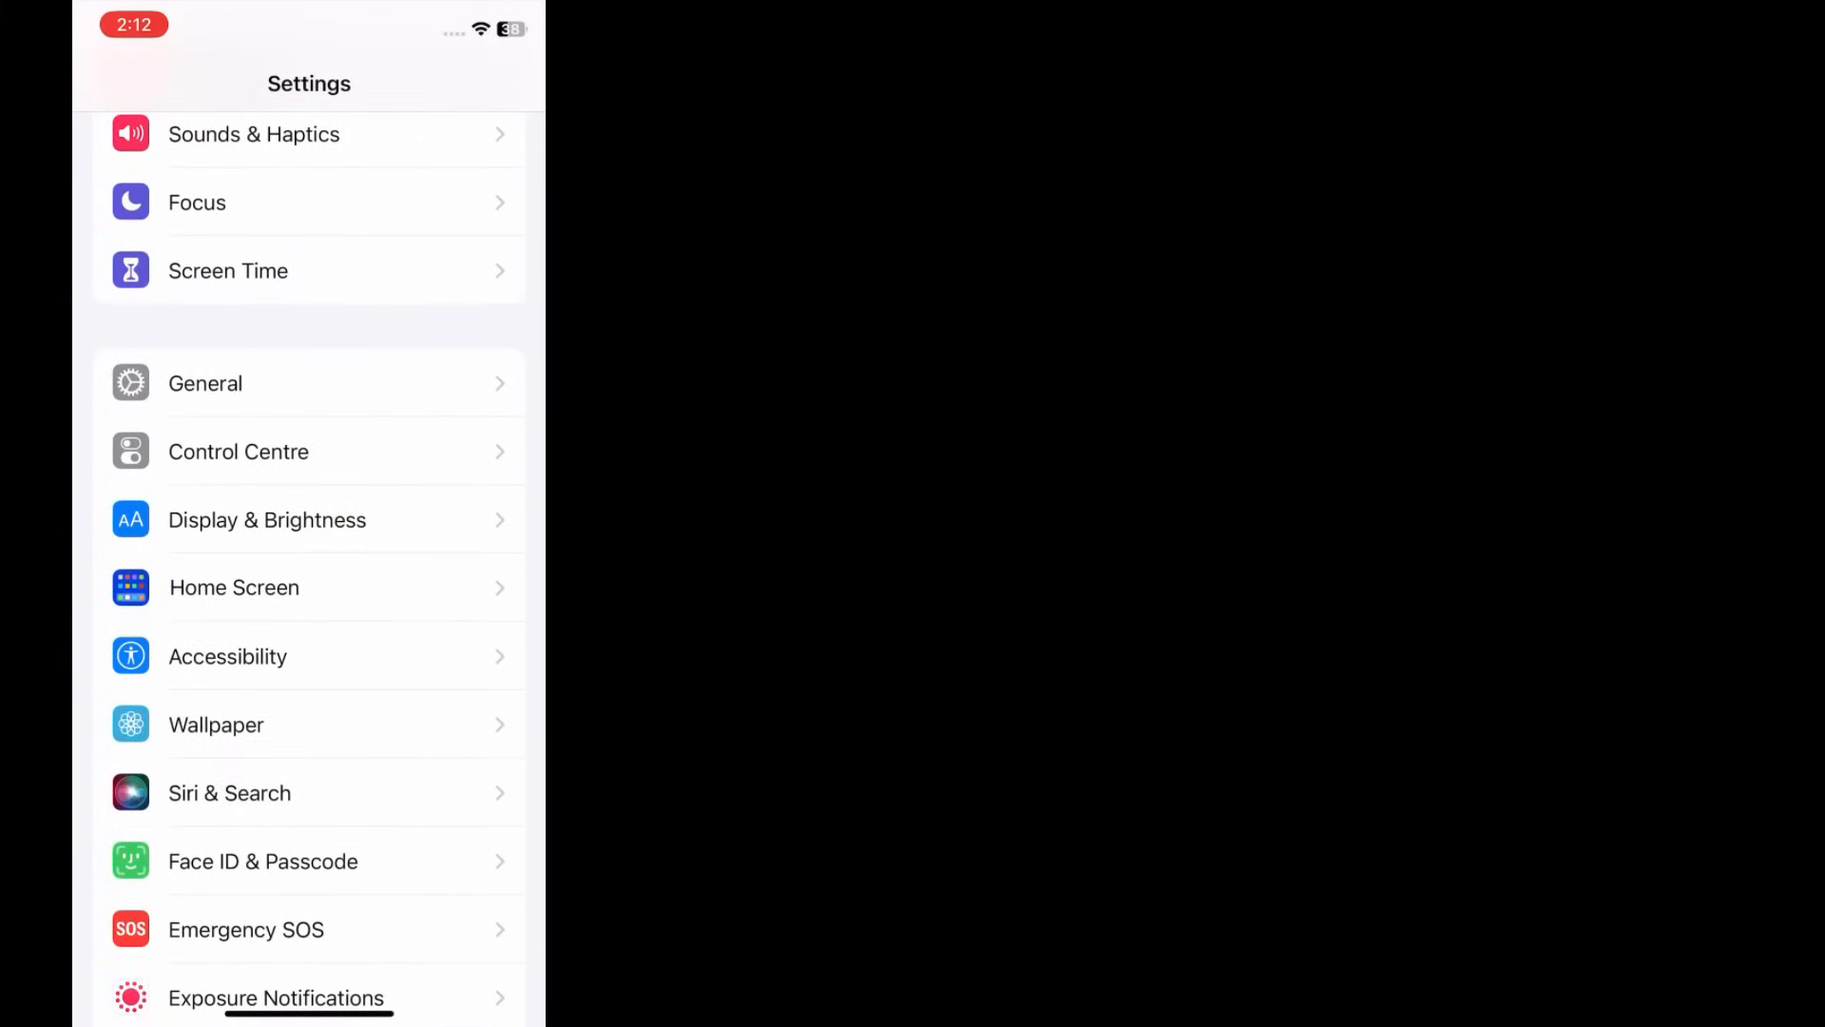
{"action": "left_click", "coordinate": [205, 384]}
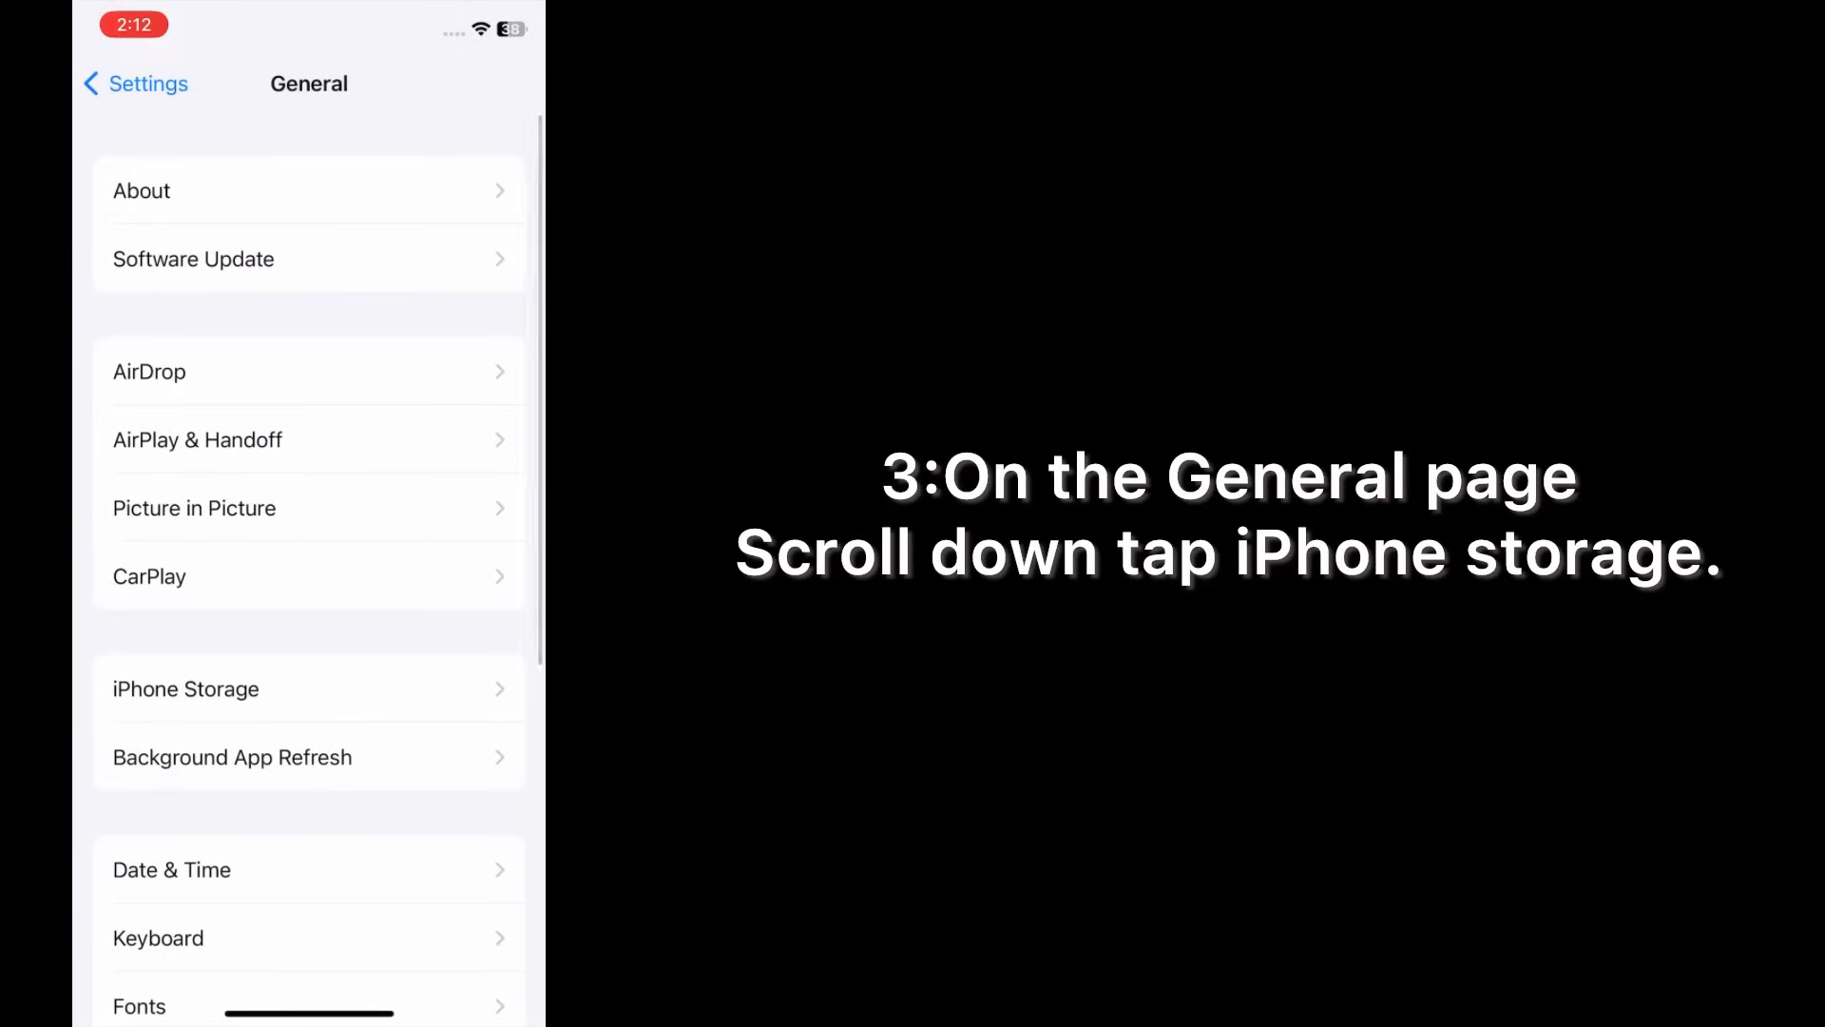
{"action": "scroll", "scroll_direction": "down", "scroll_amount": 3}
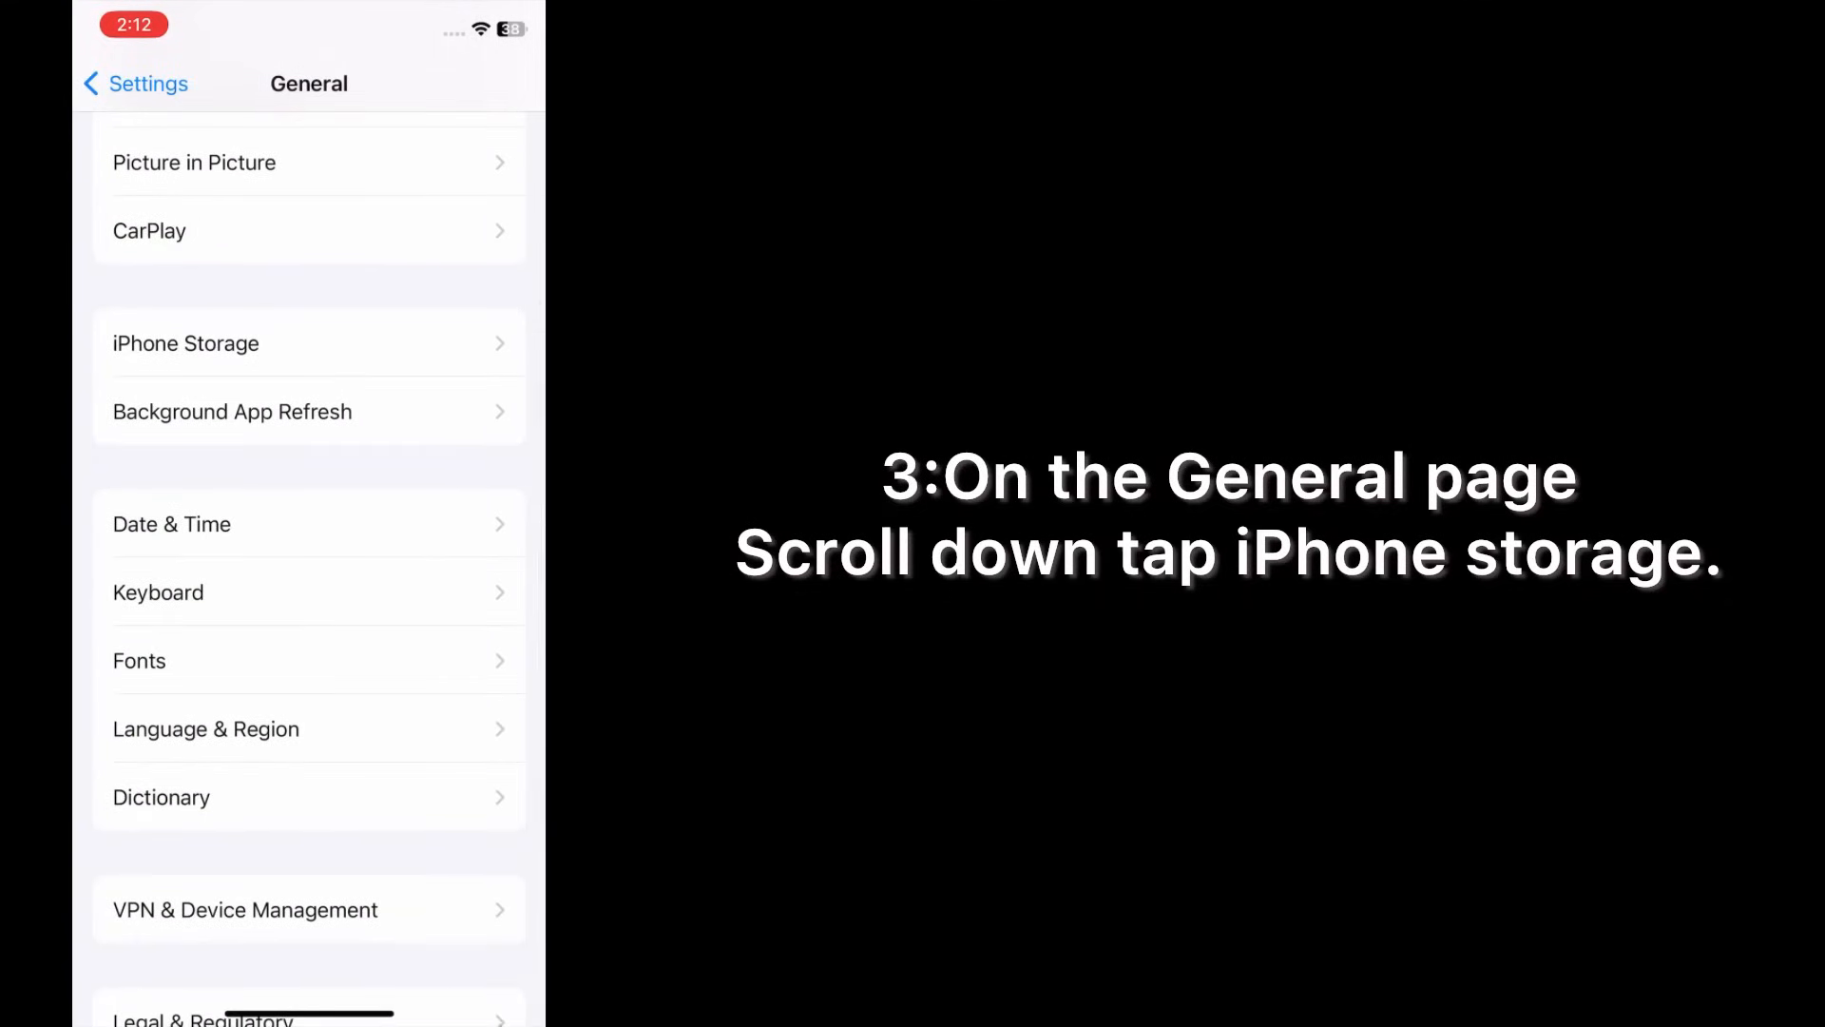
{"action": "left_click", "coordinate": [186, 342]}
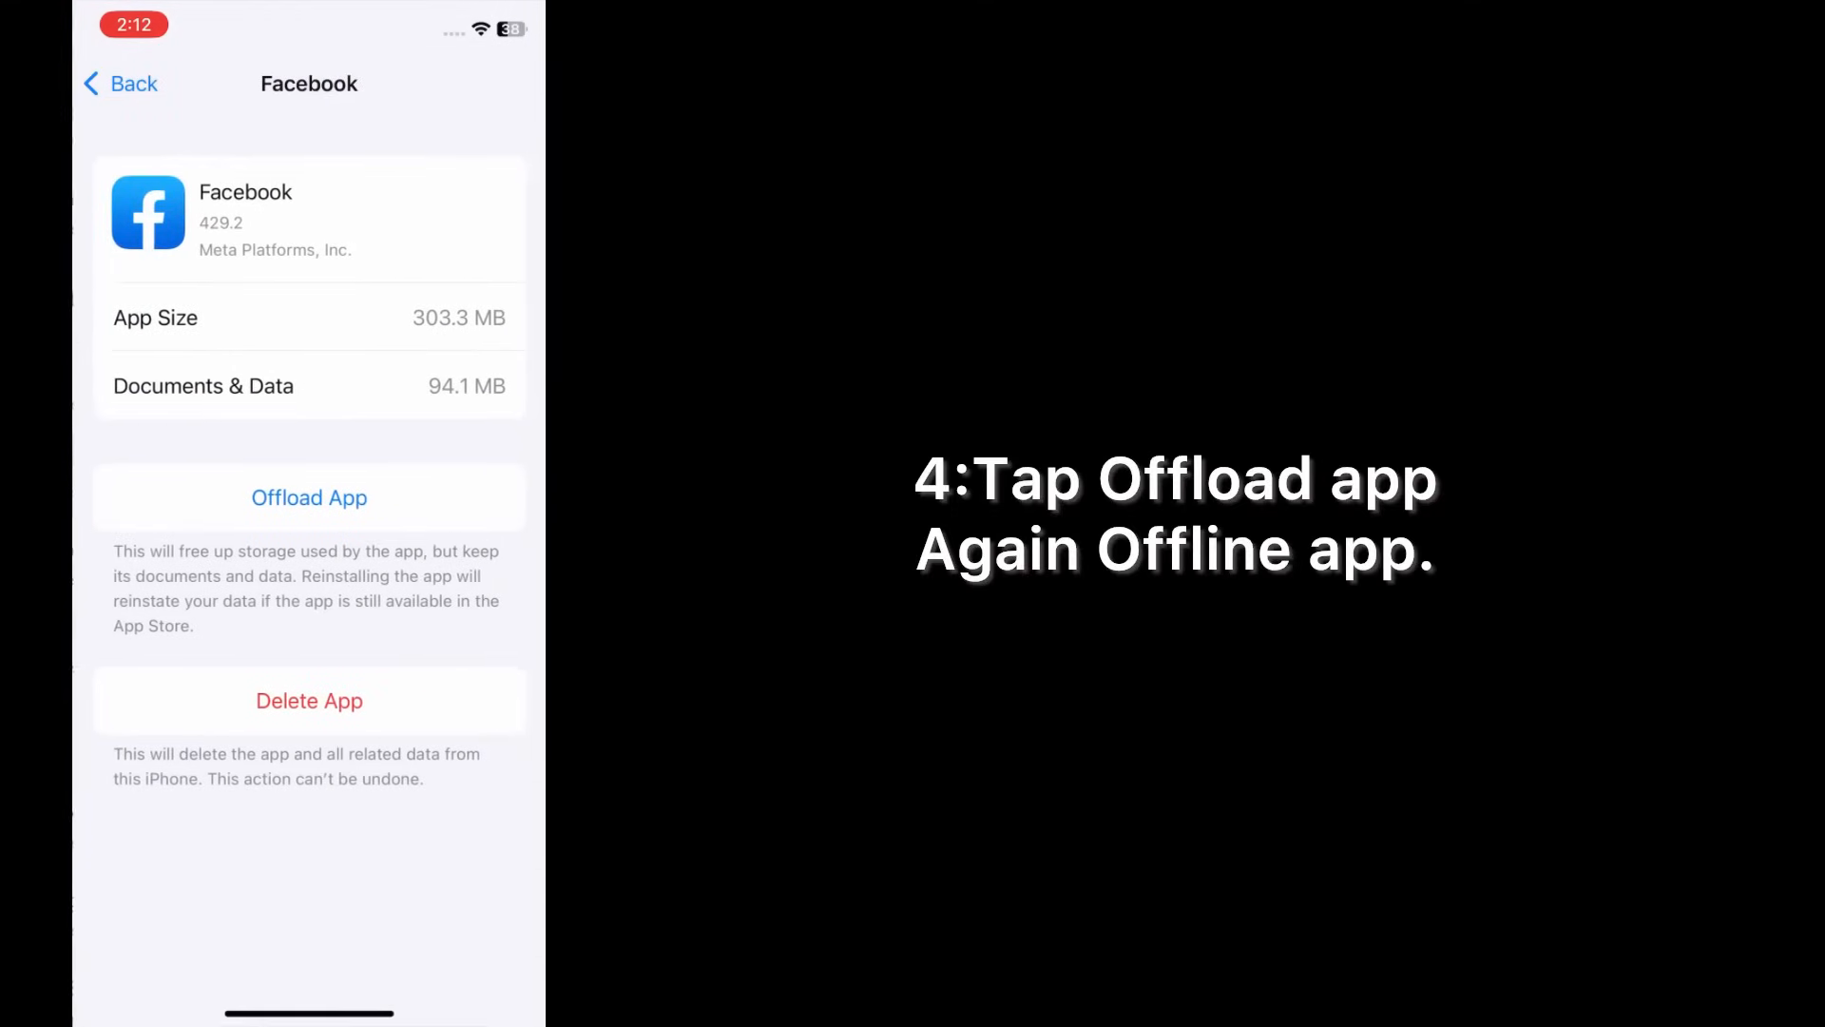
Offload the Facebook app from its storage page, keeping its documents and data.
{"action": "left_click", "coordinate": [308, 497]}
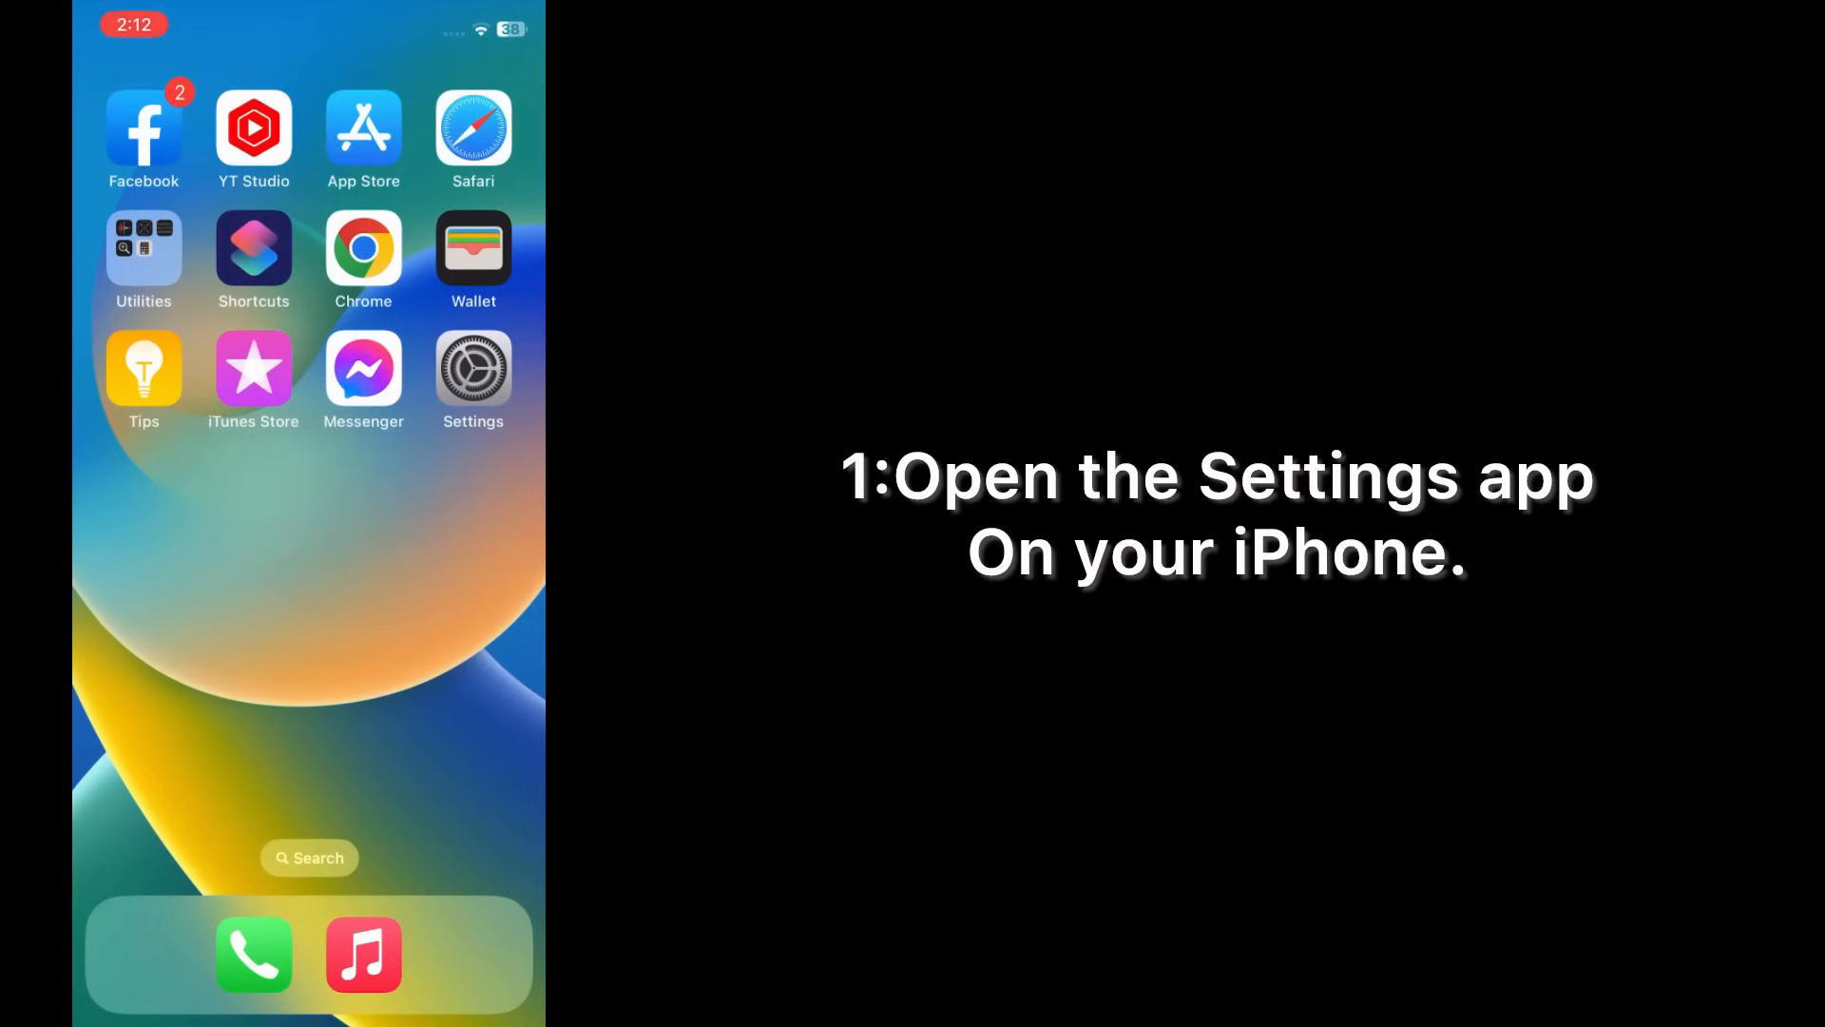
Reopen Settings, go through General to VPN & Device Management and confirm VPN is not connected.
{"action": "left_click", "coordinate": [473, 378]}
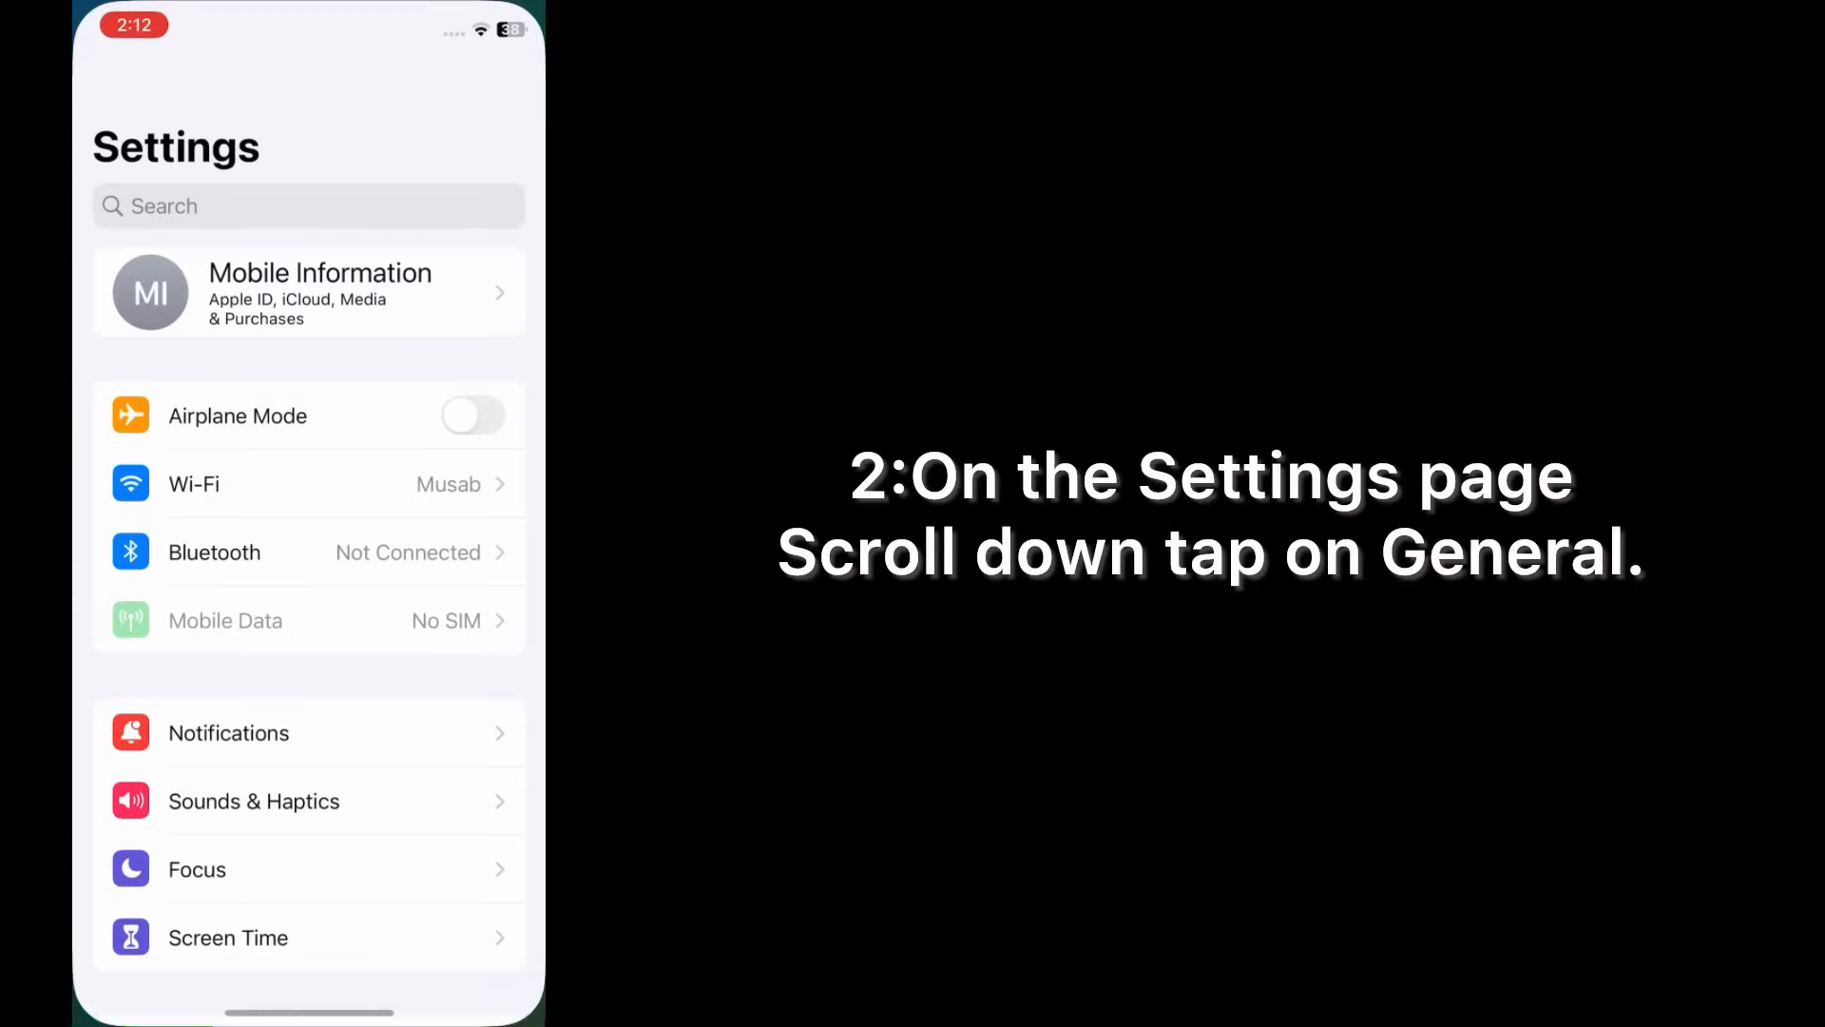
{"action": "scroll", "scroll_direction": "down", "scroll_amount": 3}
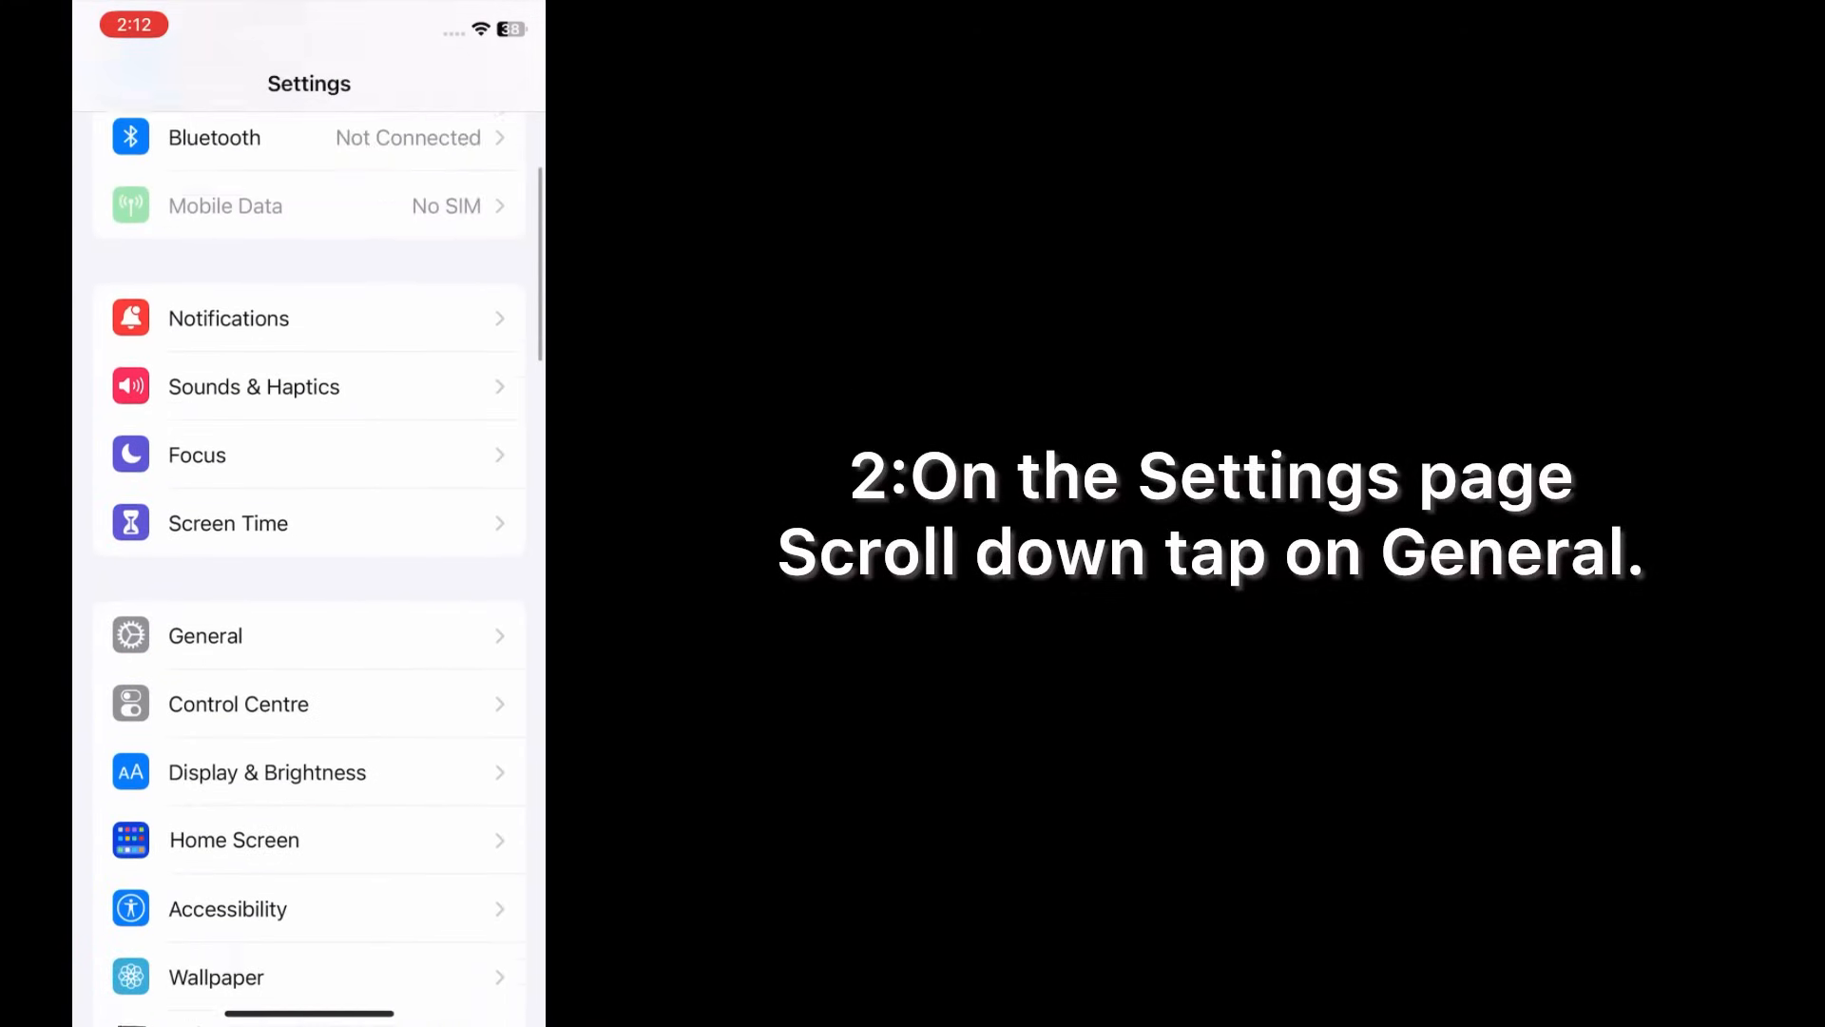
{"action": "scroll", "scroll_direction": "down", "scroll_amount": 3}
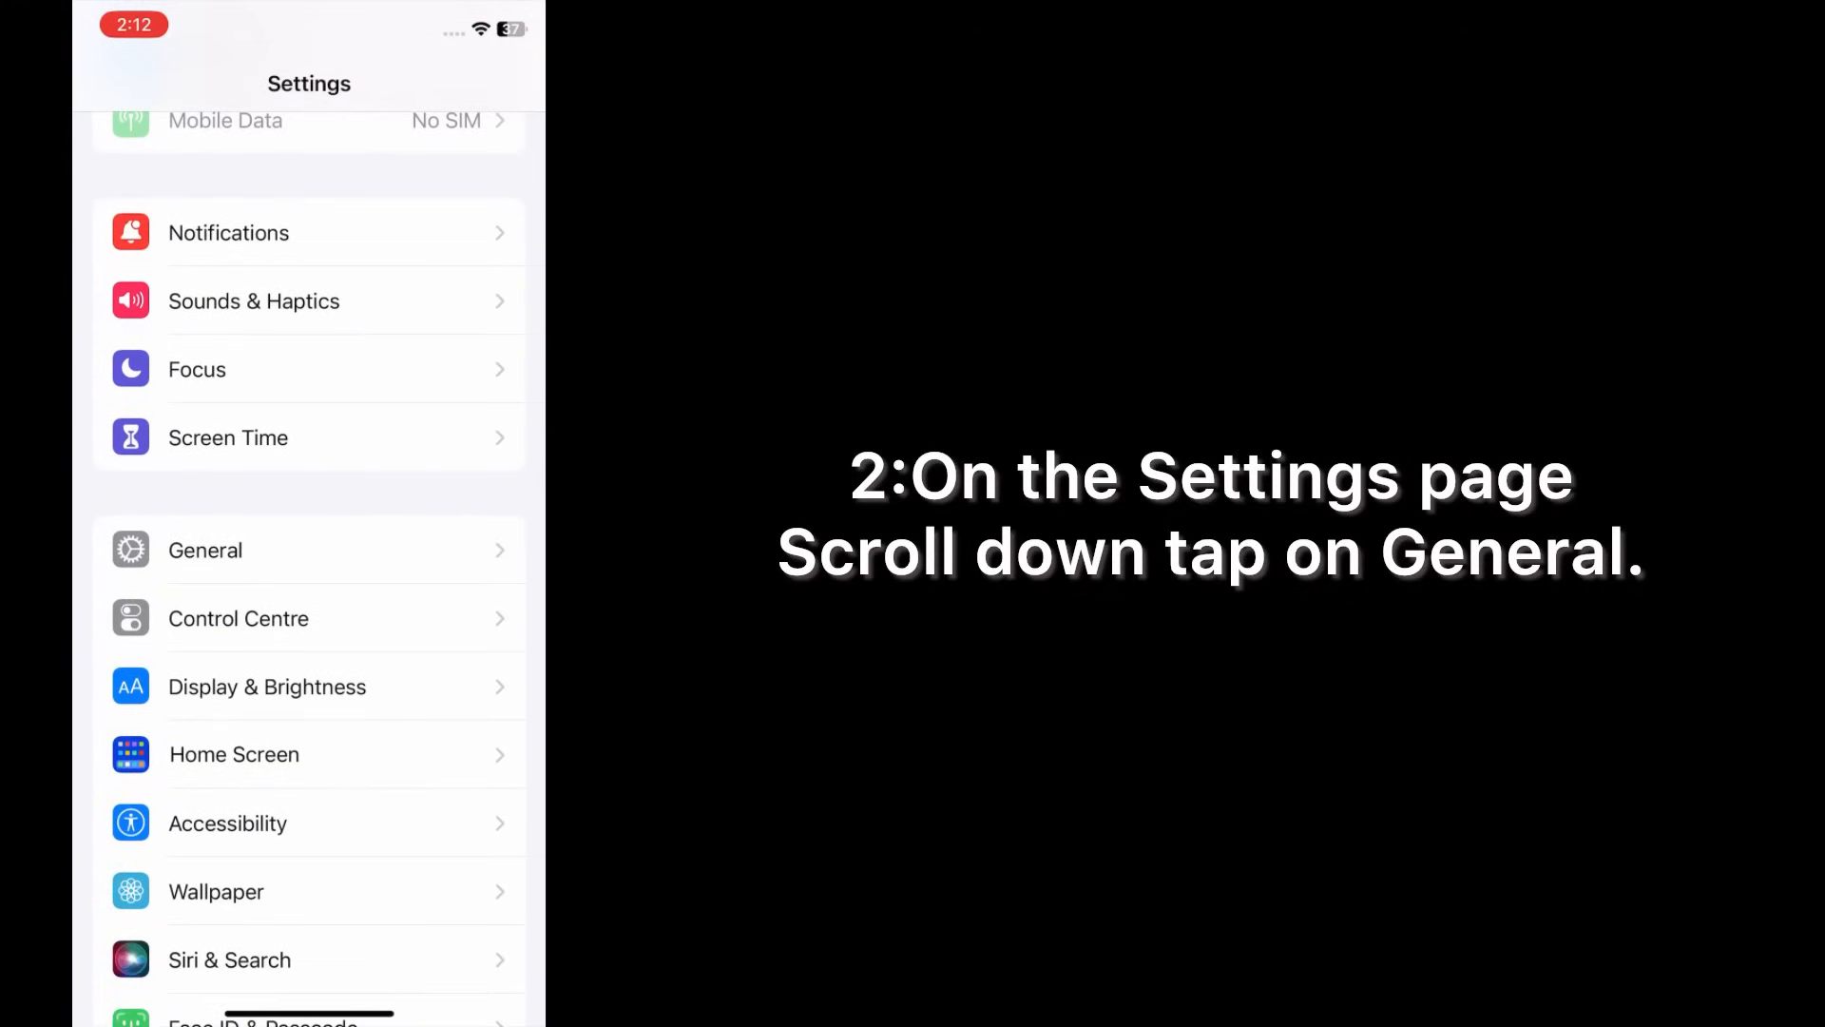
{"action": "left_click", "coordinate": [205, 549]}
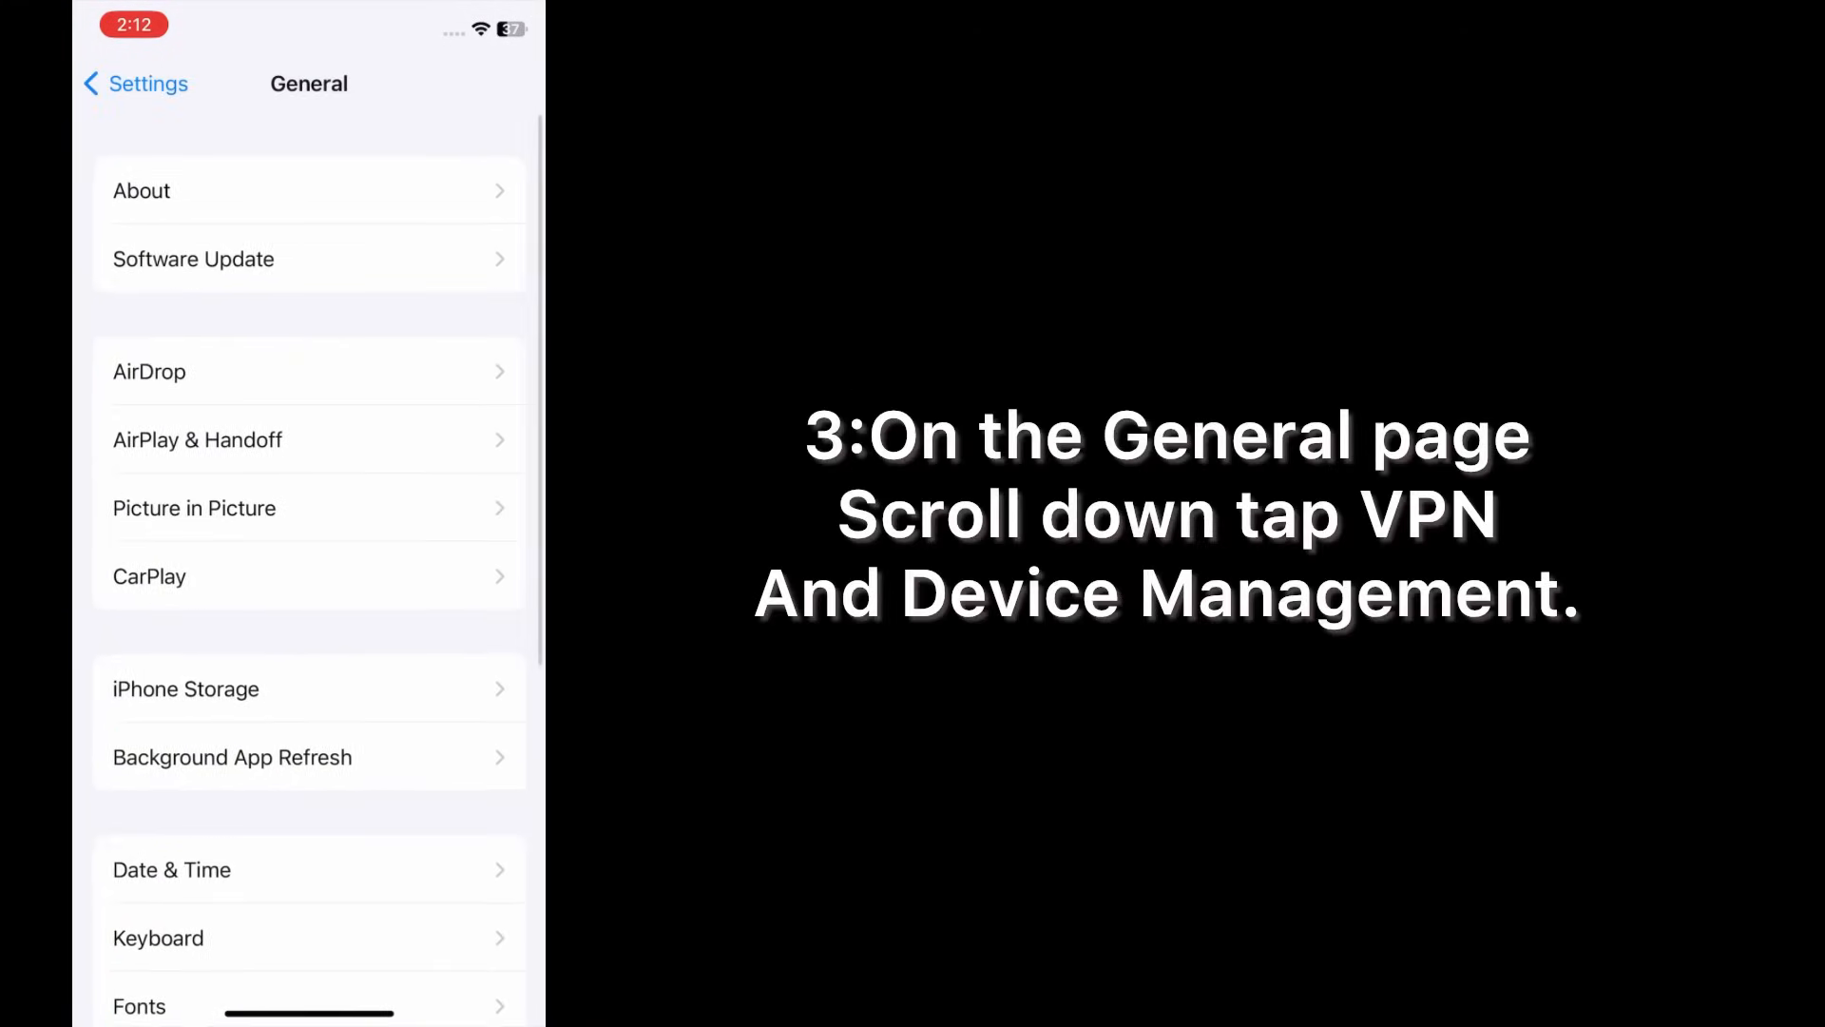
{"action": "scroll", "scroll_direction": "down", "scroll_amount": 3}
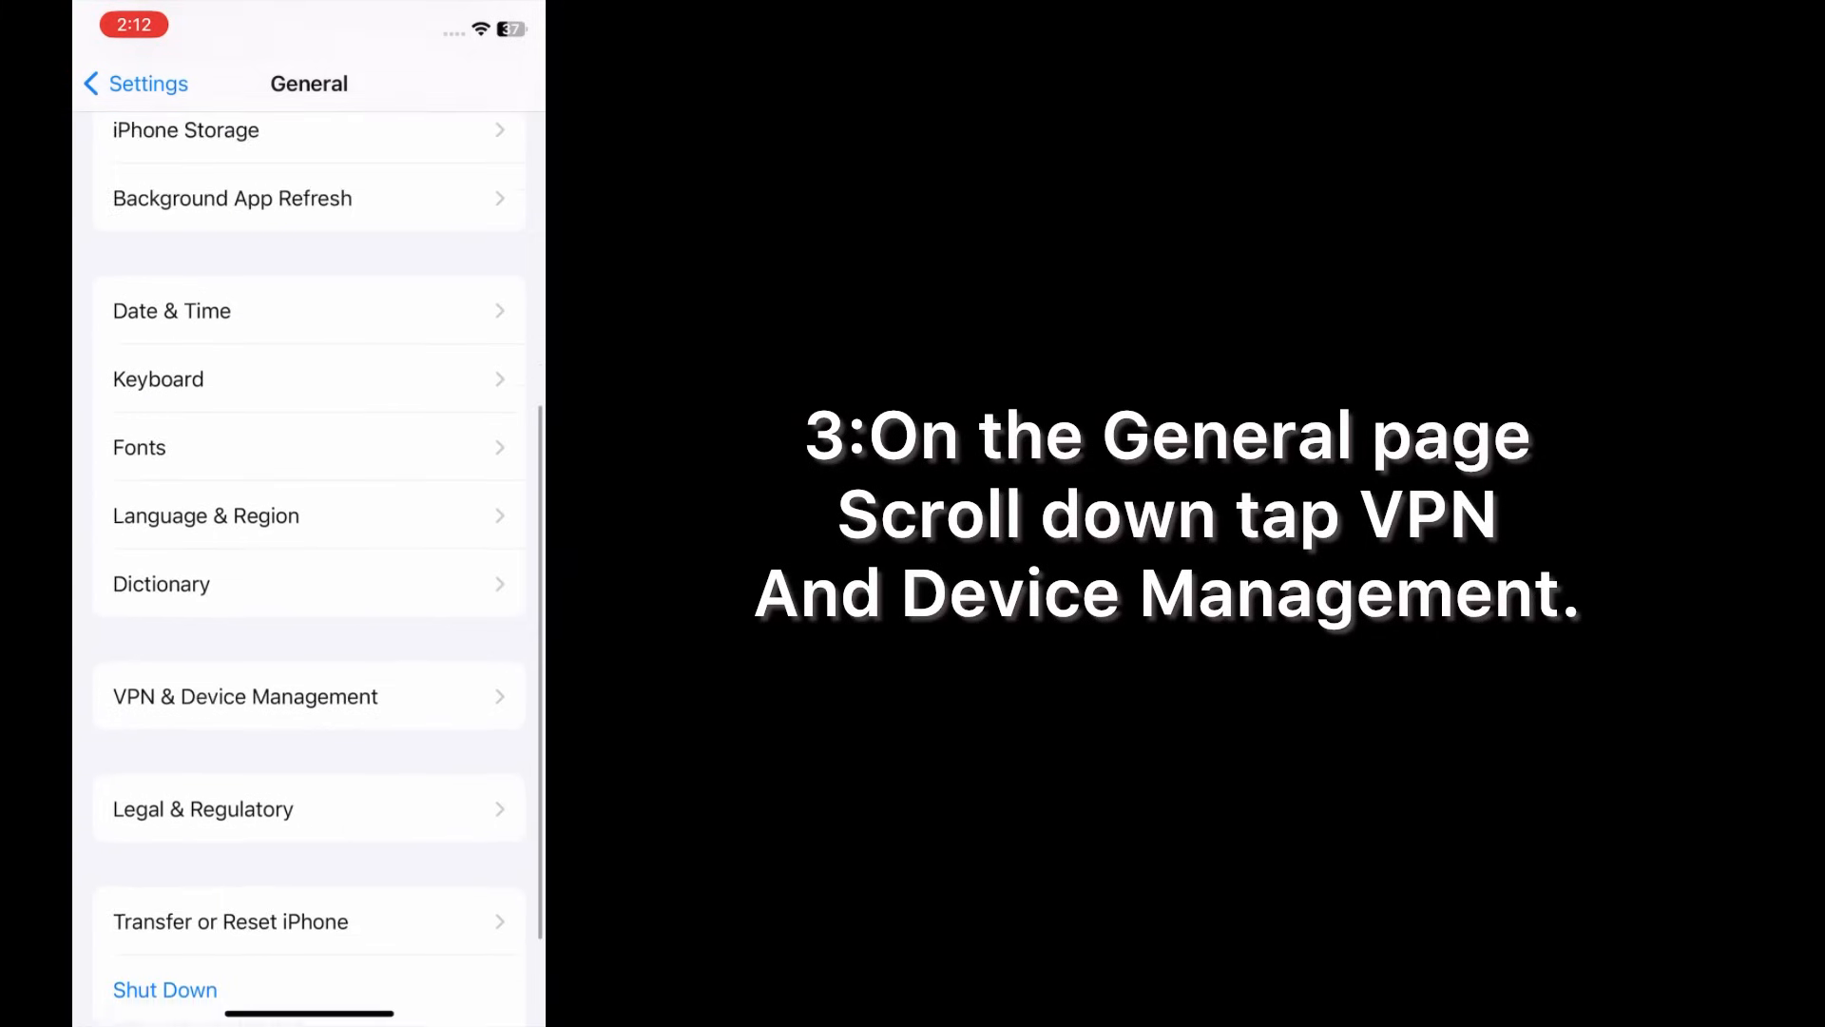
{"action": "scroll", "scroll_direction": "down", "scroll_amount": 3}
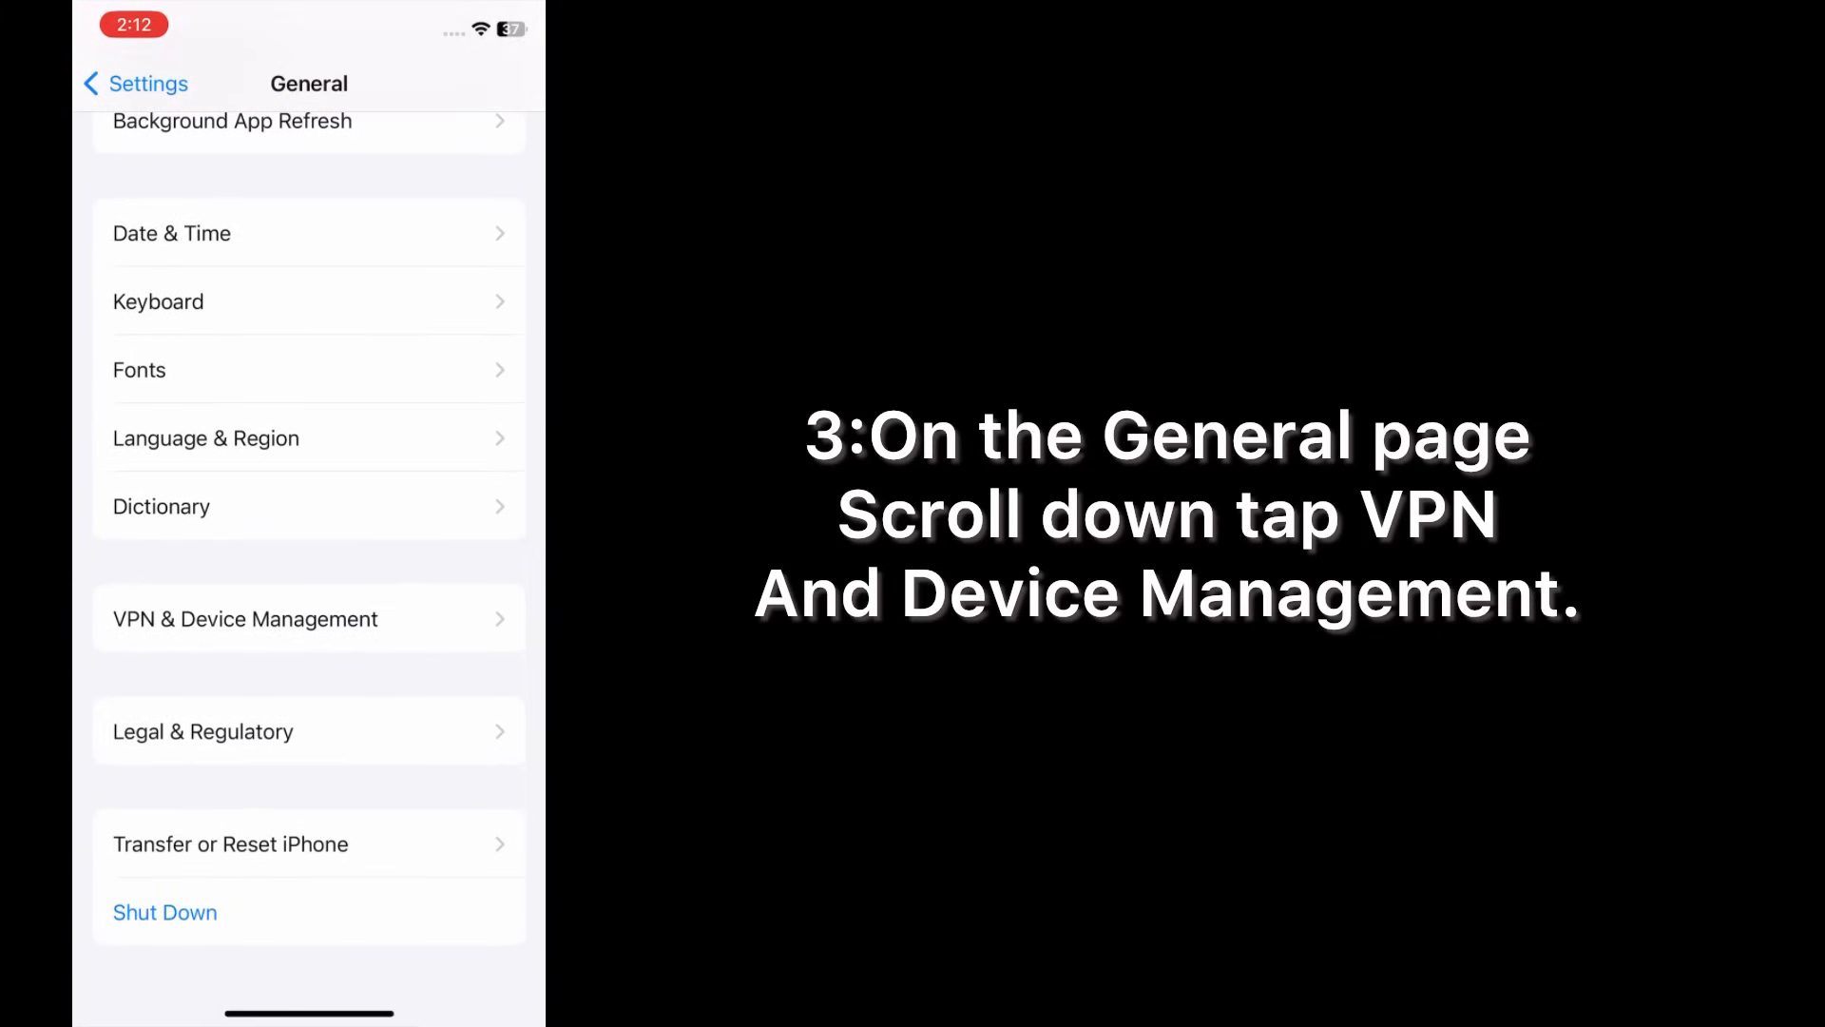
{"action": "left_click", "coordinate": [244, 618]}
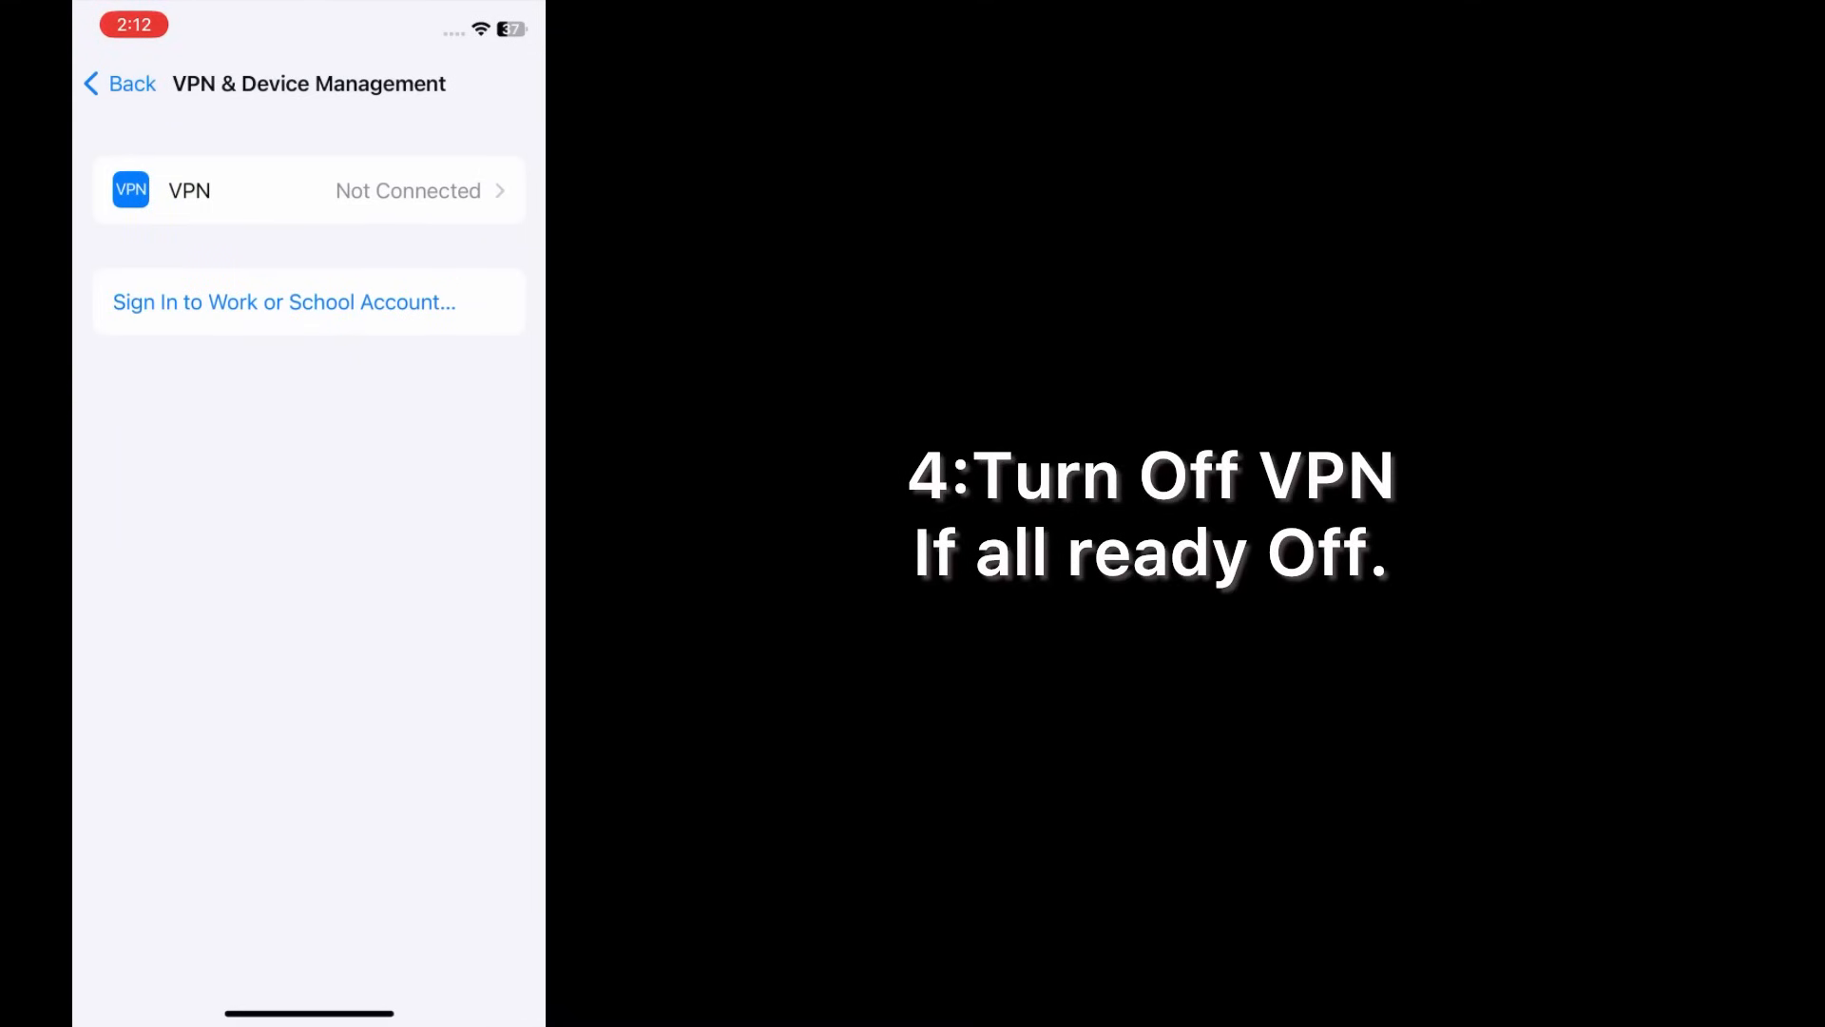